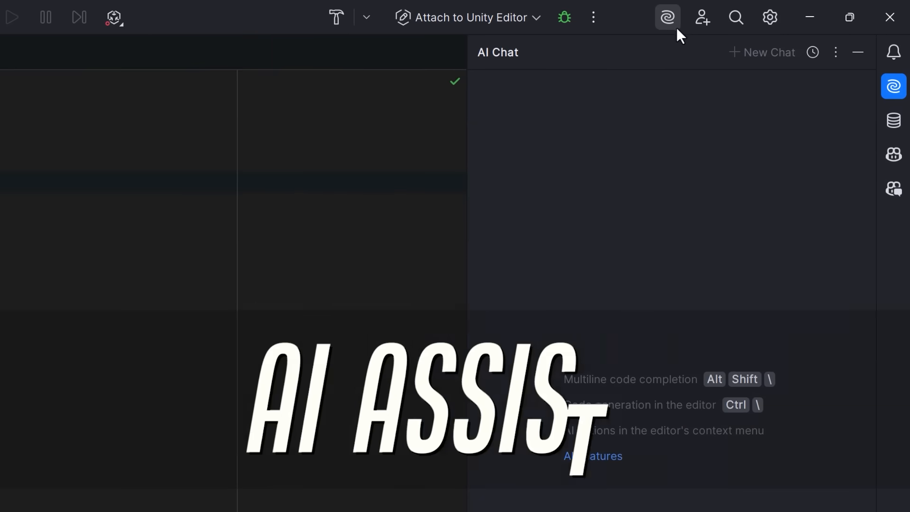
- Draft follow-up notes about the noop comment and never using the default private keyword
{"action": "left_click", "coordinate": [667, 17]}
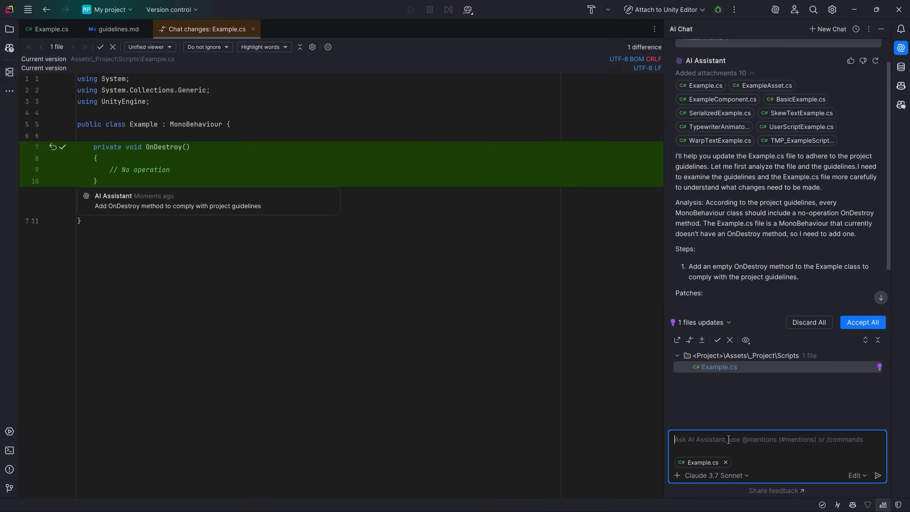
{"action": "type", "text": "For the noop comment, use // noop"}
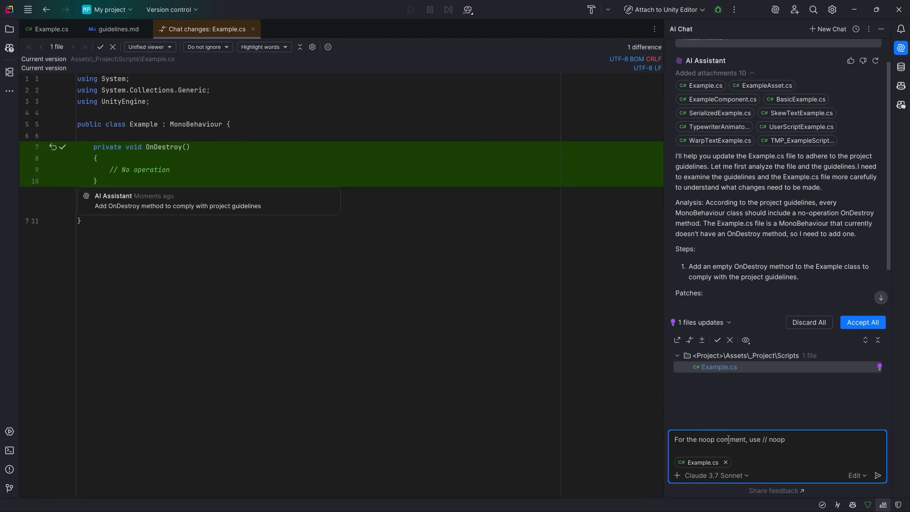
{"action": "type", "text": "Never use private"}
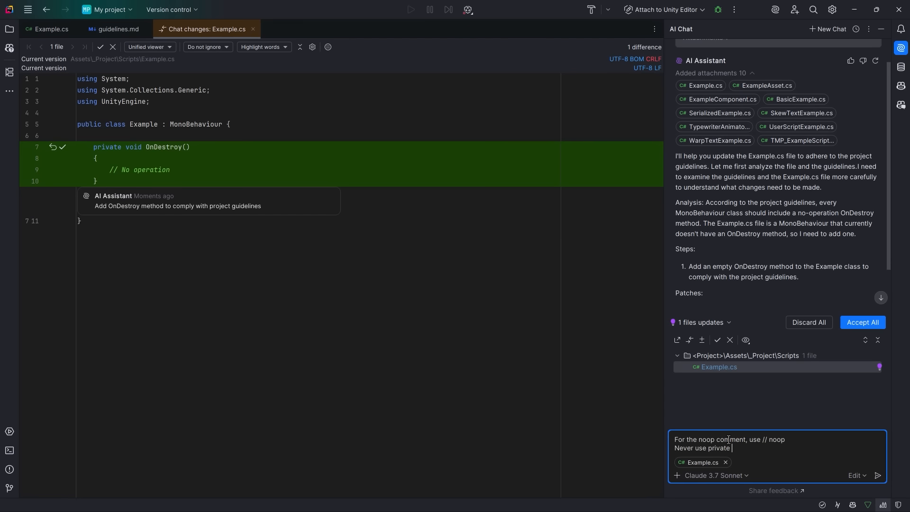
{"action": "type", "text": "keyword when it is the d"}
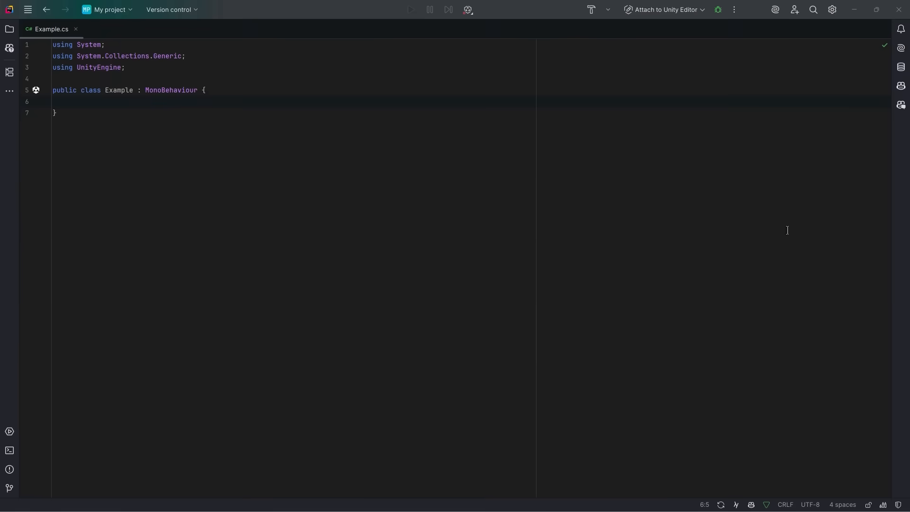
{"action": "mouse_move", "coordinate": [744, 147]}
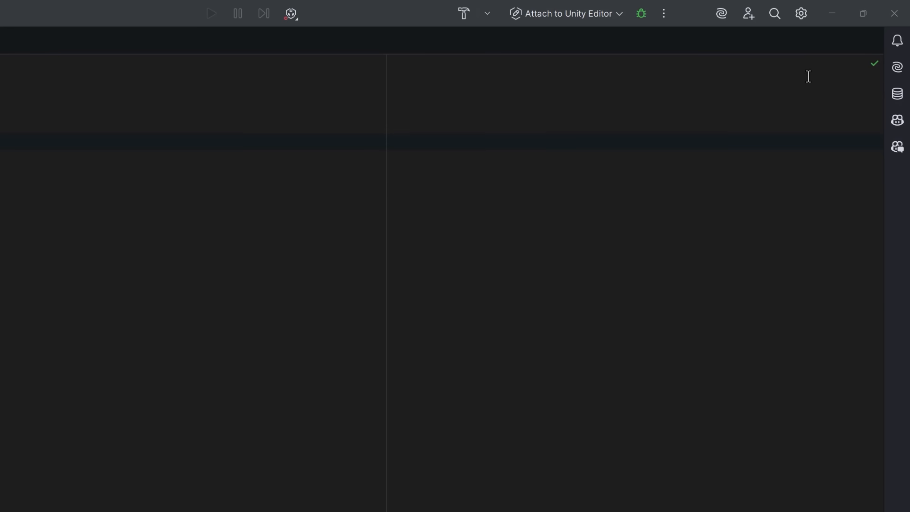
{"action": "mouse_move", "coordinate": [898, 66]}
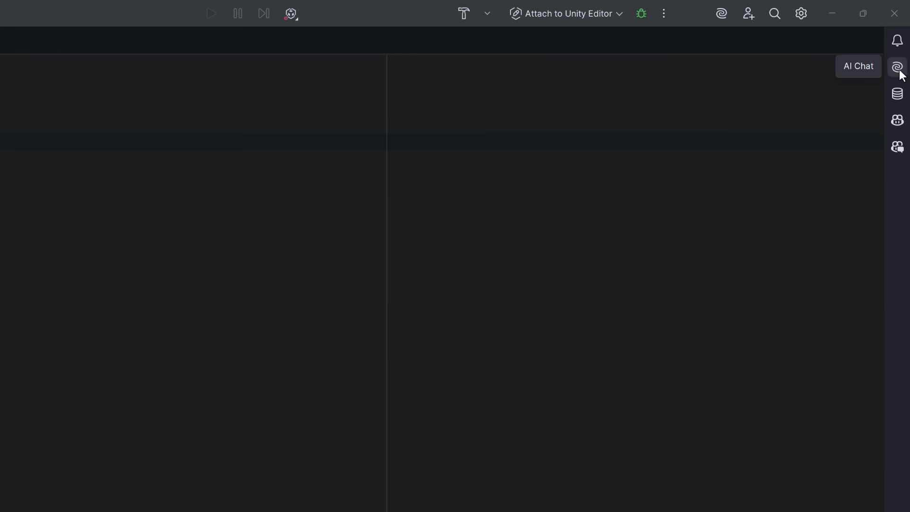
- Open the AI Chat panel from the right tool window bar
{"action": "left_click", "coordinate": [897, 67]}
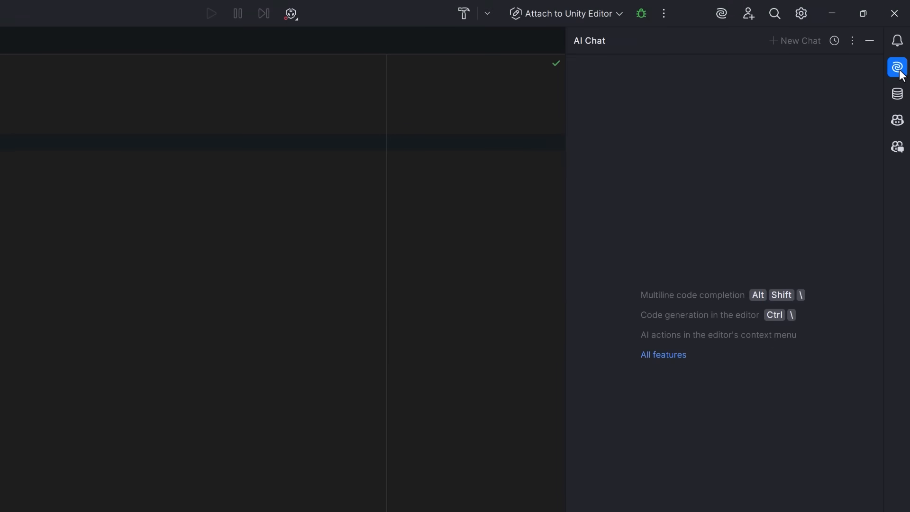
{"action": "mouse_move", "coordinate": [722, 13]}
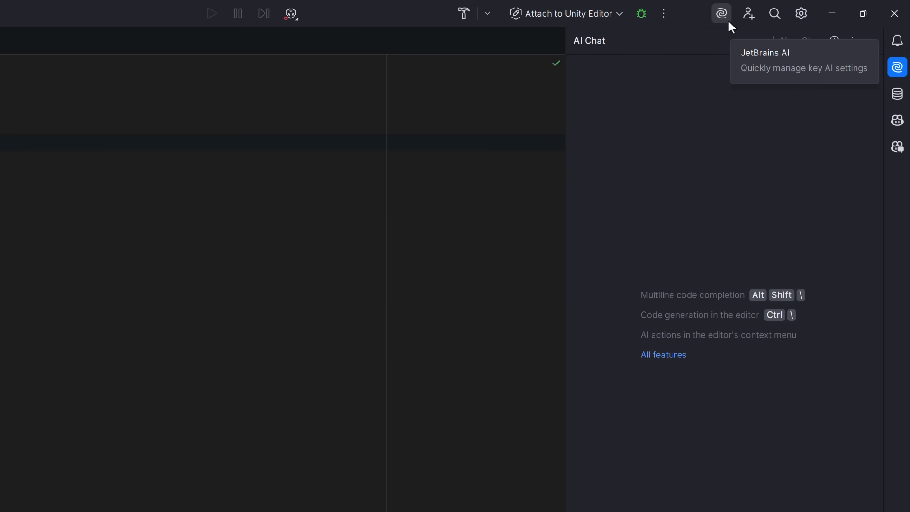
{"action": "left_click", "coordinate": [721, 13]}
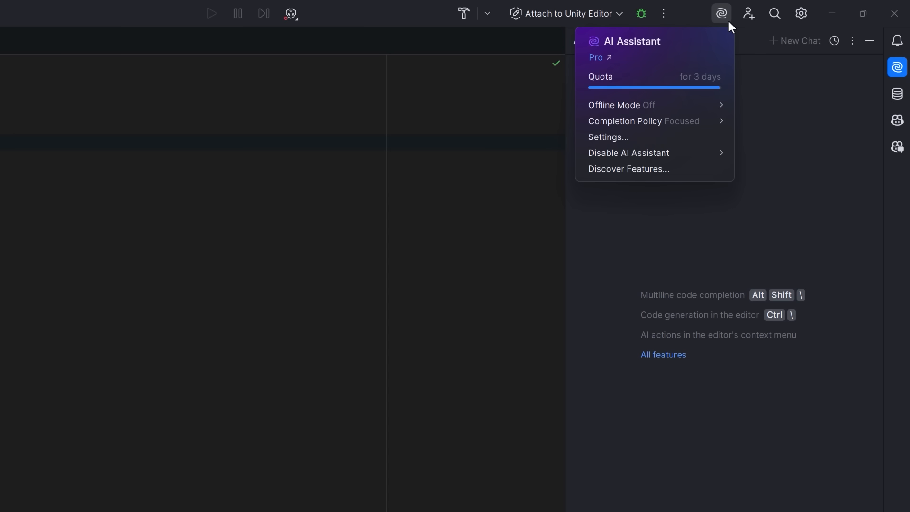
{"action": "mouse_move", "coordinate": [695, 29]}
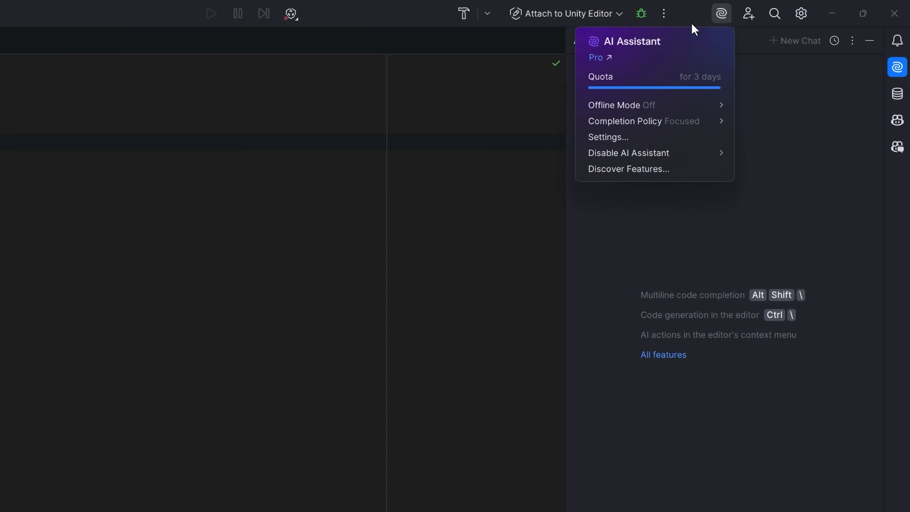
{"action": "mouse_move", "coordinate": [595, 57]}
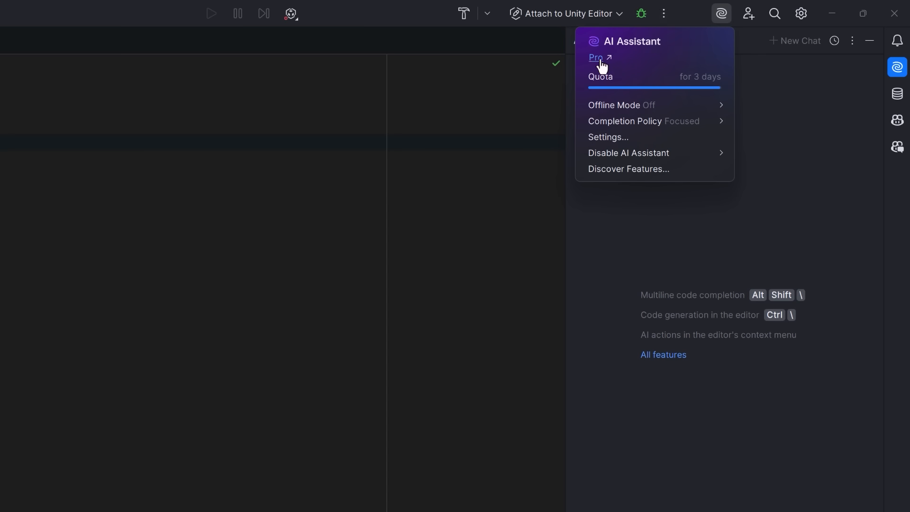
{"action": "mouse_move", "coordinate": [633, 62]}
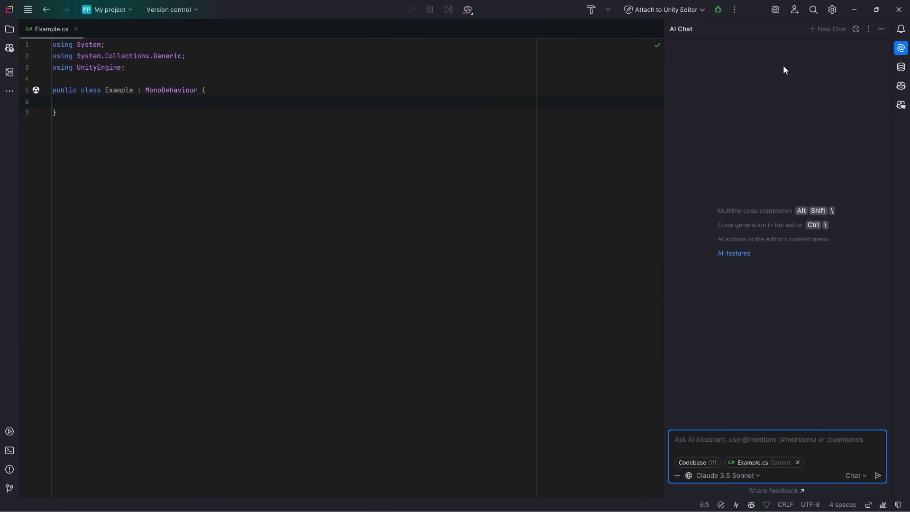
{"action": "mouse_move", "coordinate": [812, 116]}
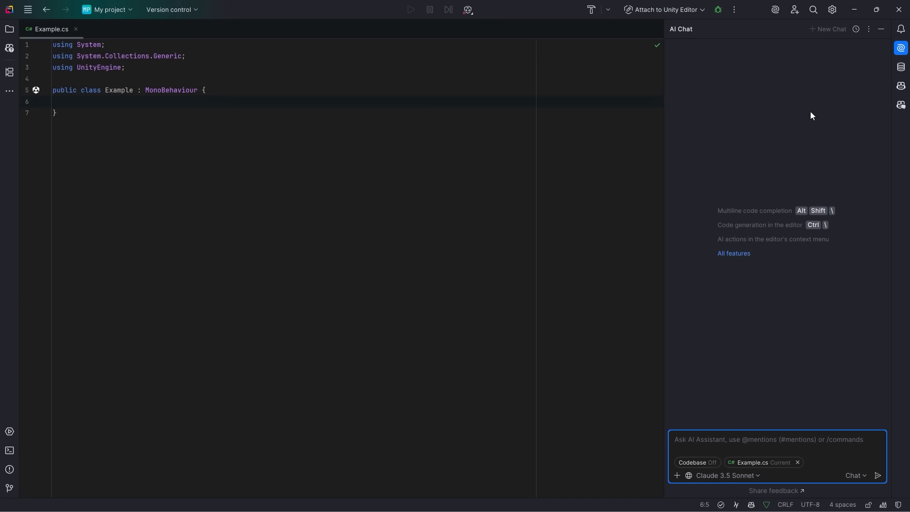
- Check Rider's version under Help > About, then open AIAssistantQuotaManager2.xml in Rider
{"action": "left_click", "coordinate": [28, 9]}
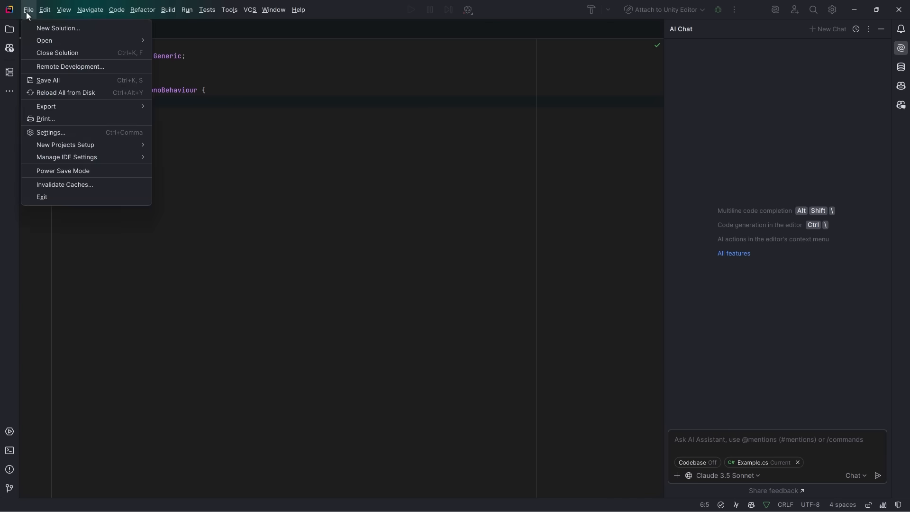
{"action": "left_click", "coordinate": [298, 9]}
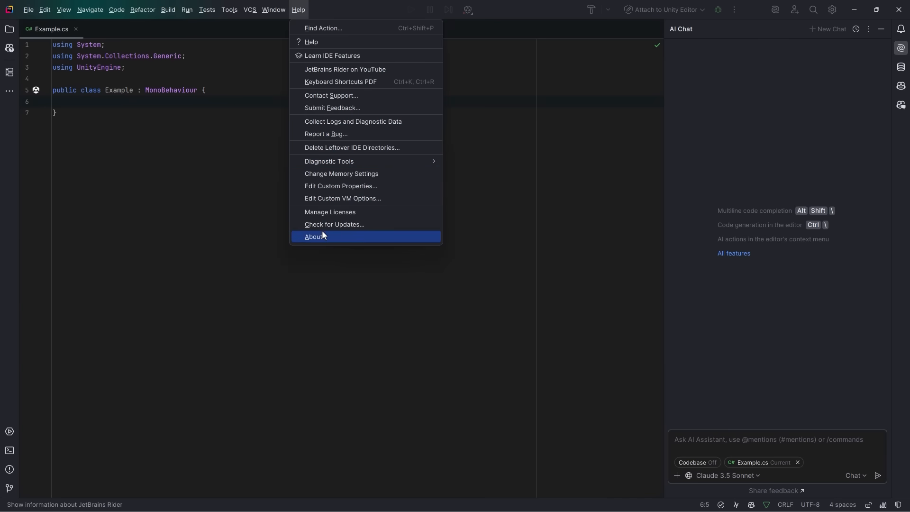
{"action": "left_click", "coordinate": [314, 237]}
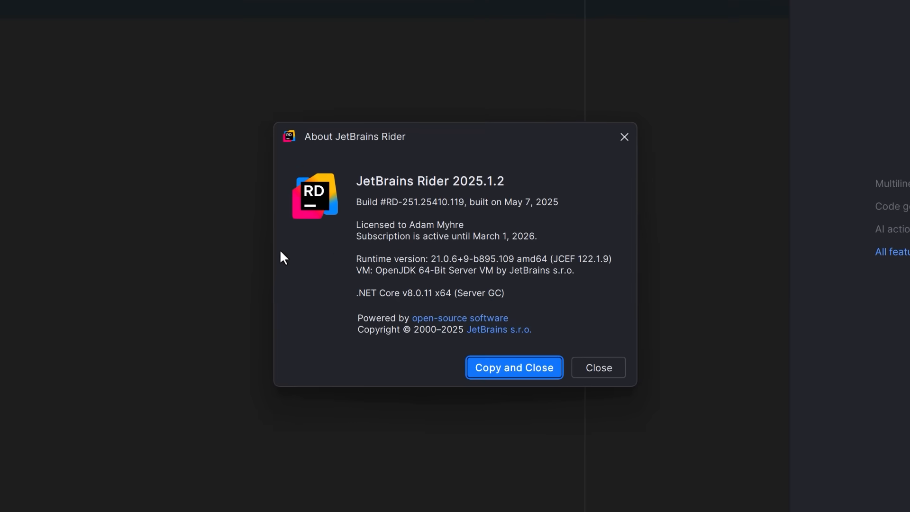
{"action": "mouse_move", "coordinate": [317, 254]}
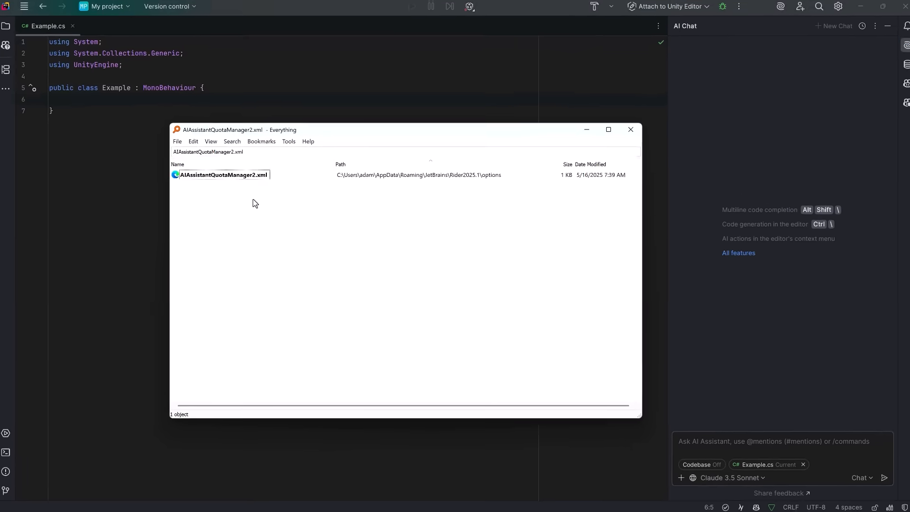
{"action": "double_click", "coordinate": [224, 175]}
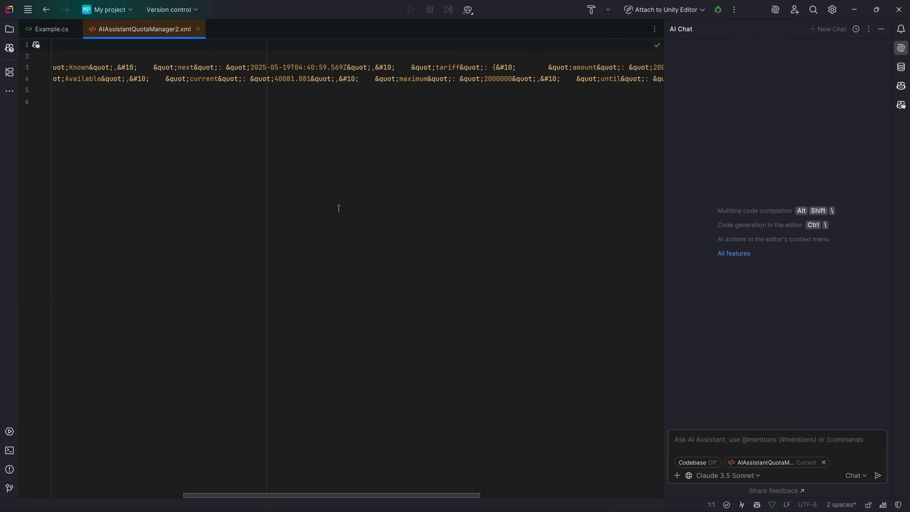
{"action": "mouse_move", "coordinate": [217, 110]}
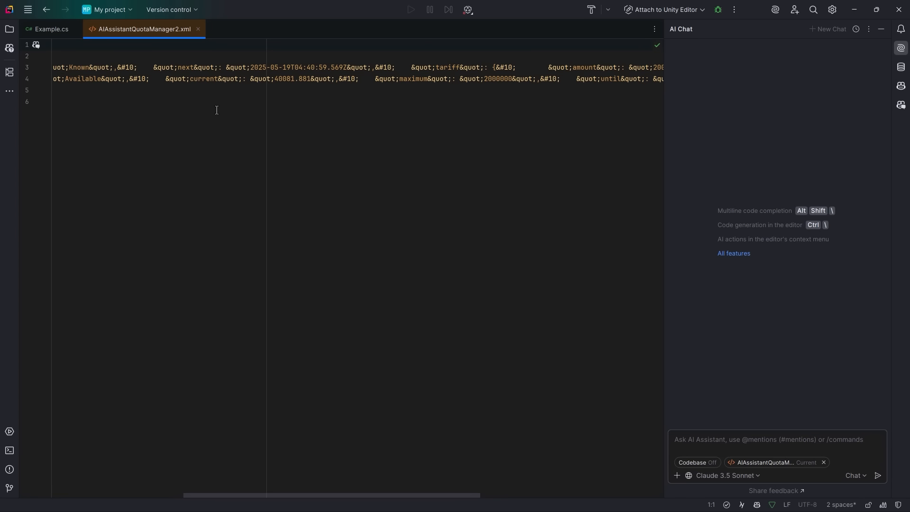
{"action": "mouse_move", "coordinate": [296, 95]}
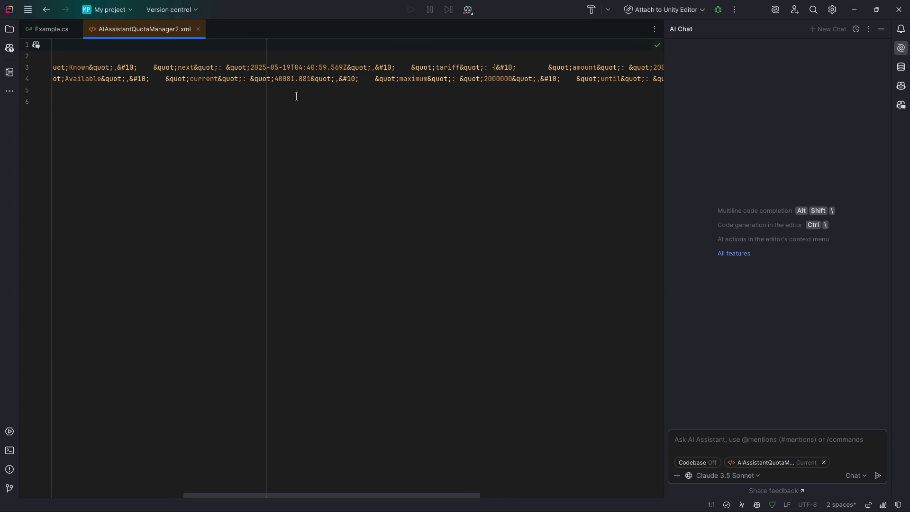
{"action": "mouse_move", "coordinate": [547, 292]}
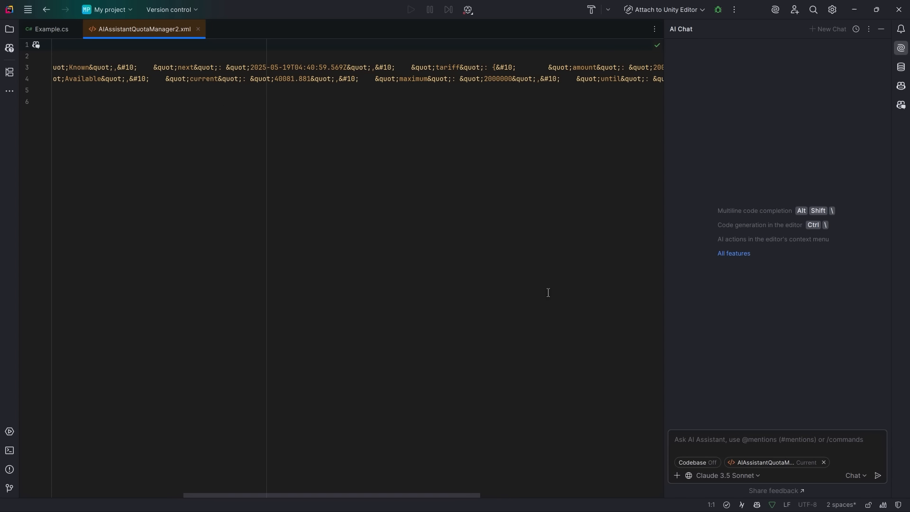
- Ask the AI Assistant how much of the quota is used
{"action": "left_click", "coordinate": [773, 439]}
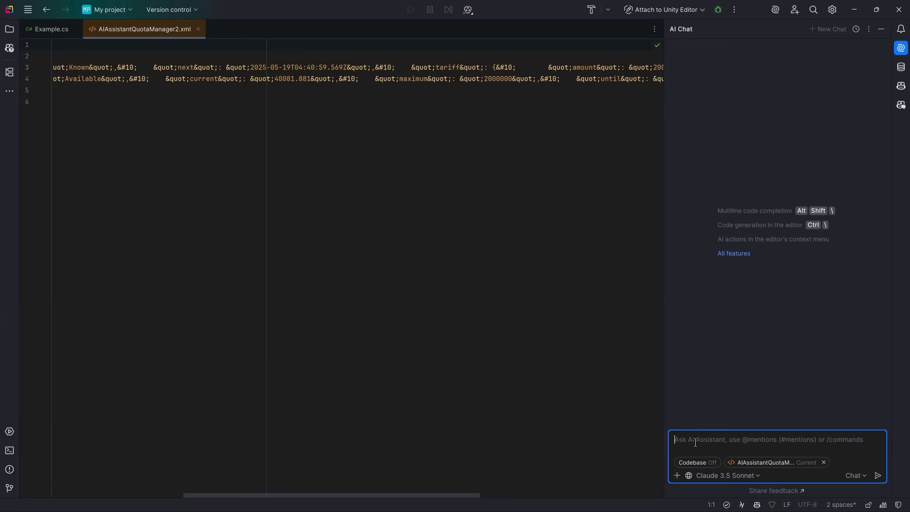
{"action": "type", "text": "How much of my quot"}
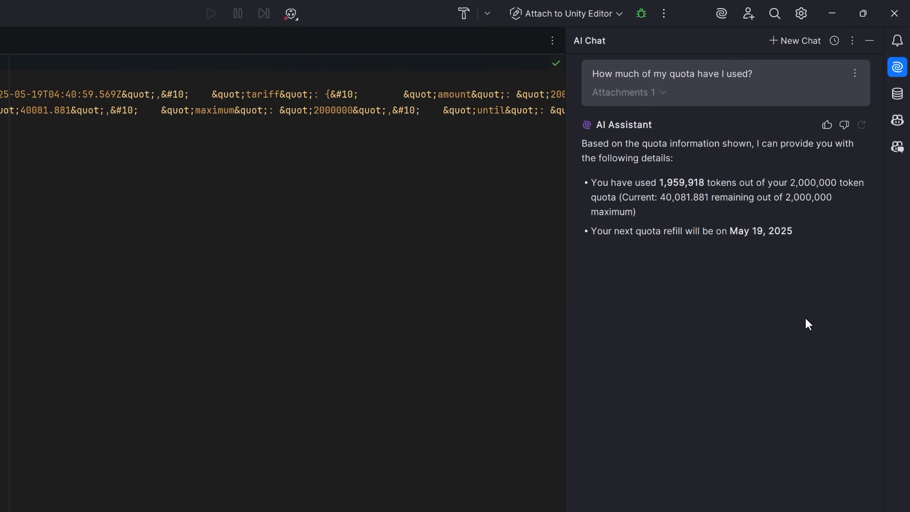
{"action": "mouse_move", "coordinate": [850, 245]}
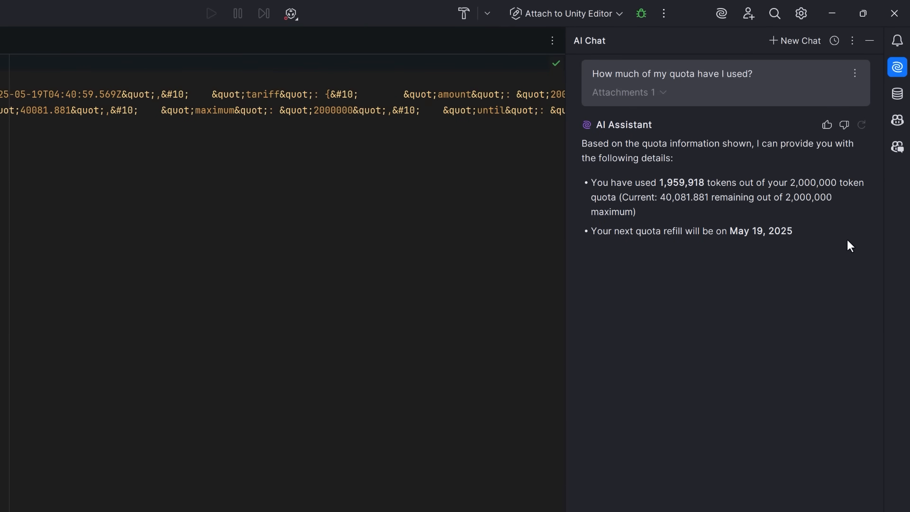
{"action": "mouse_move", "coordinate": [732, 257]}
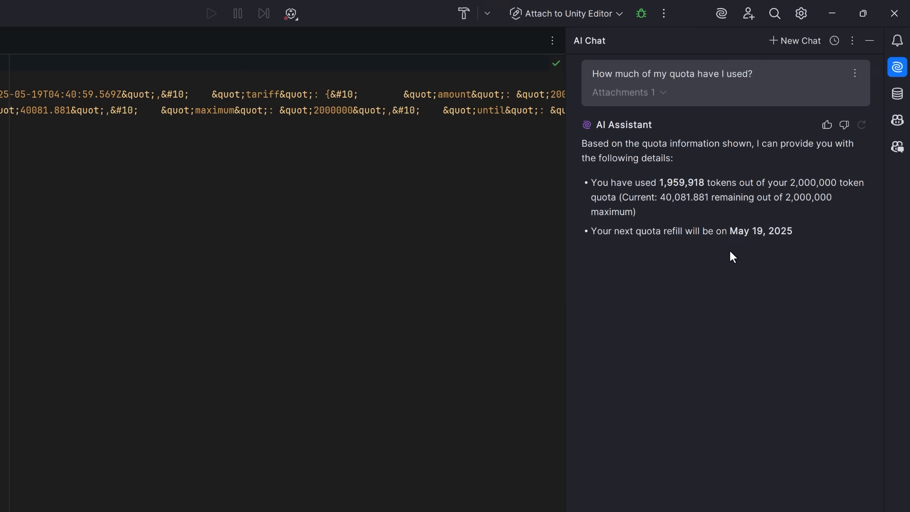
{"action": "mouse_move", "coordinate": [762, 258]}
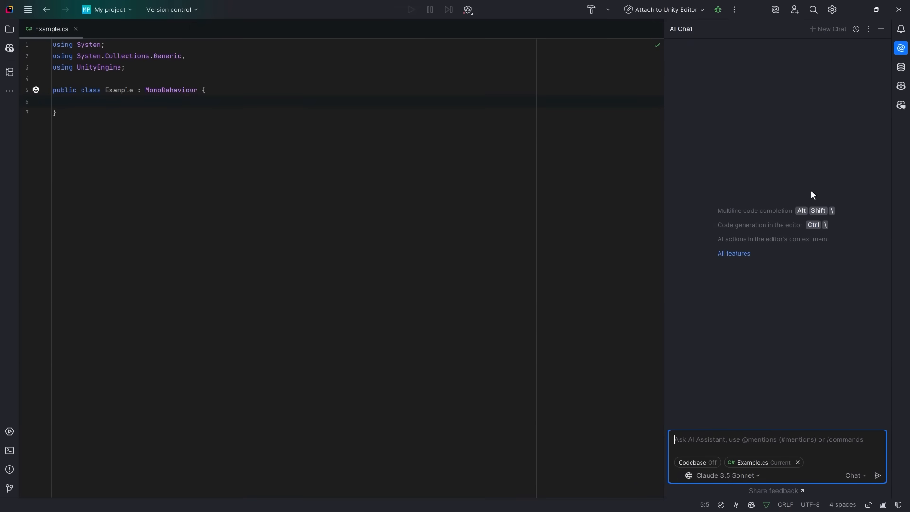
{"action": "mouse_move", "coordinate": [845, 217]}
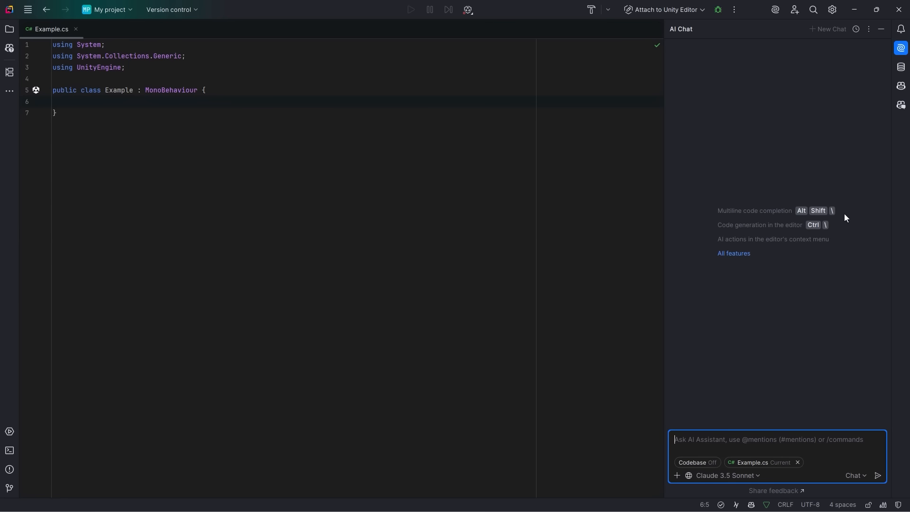
{"action": "mouse_move", "coordinate": [838, 231]}
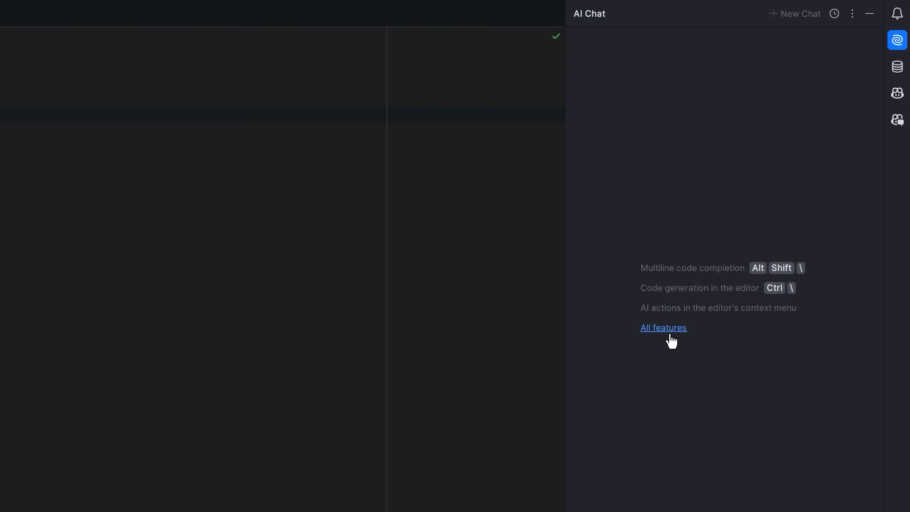
{"action": "mouse_move", "coordinate": [664, 338]}
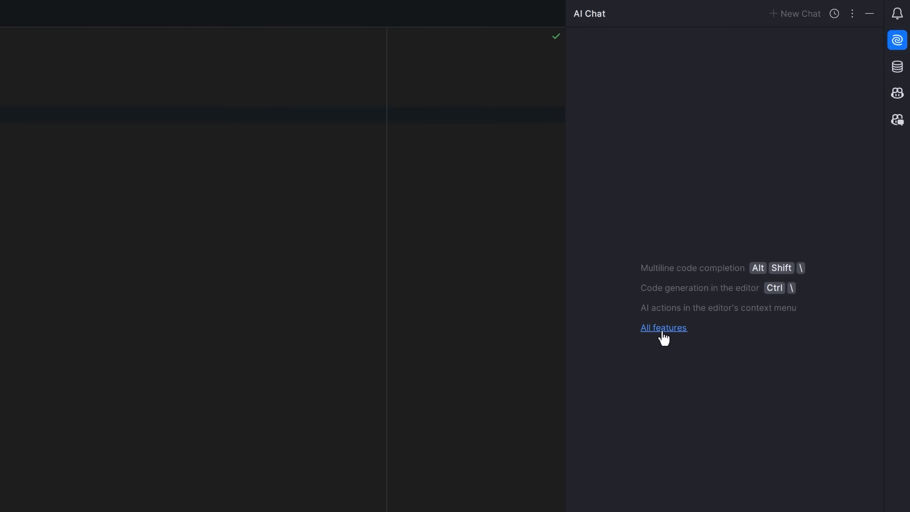
- Browse the AI Assistant features tour to the prompt library page, then close it
{"action": "left_click", "coordinate": [663, 328]}
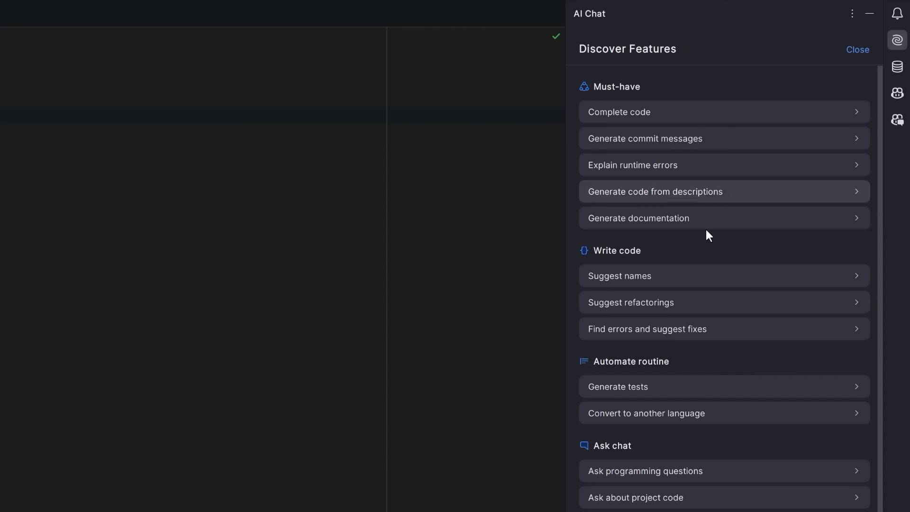
{"action": "scroll", "scroll_direction": "down", "scroll_amount": 3}
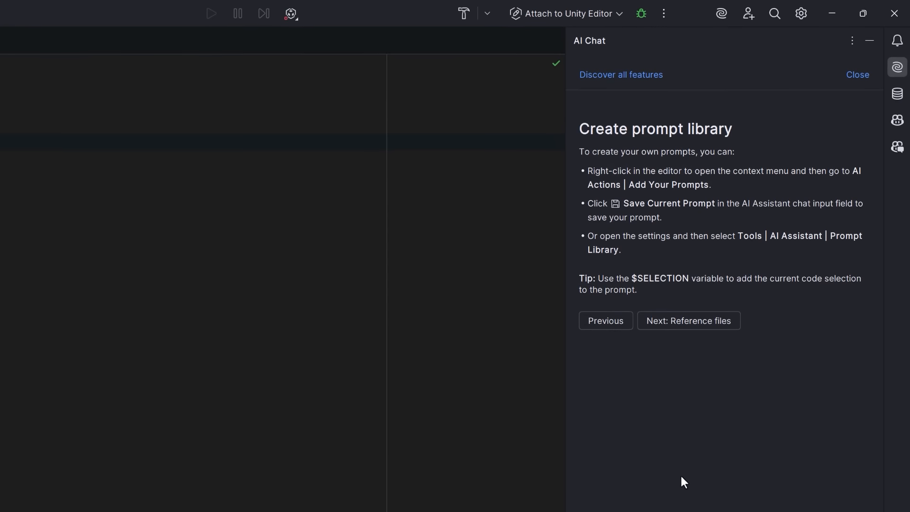
{"action": "mouse_move", "coordinate": [673, 383]}
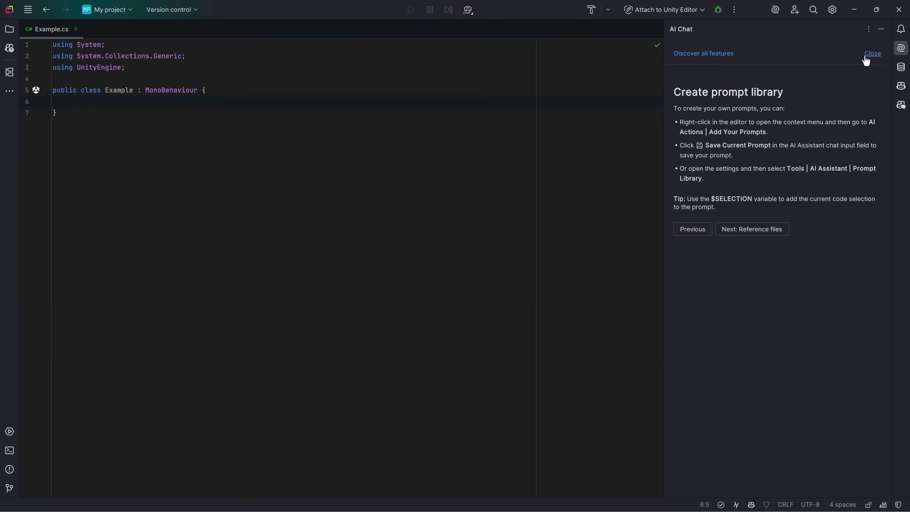
{"action": "left_click", "coordinate": [872, 54]}
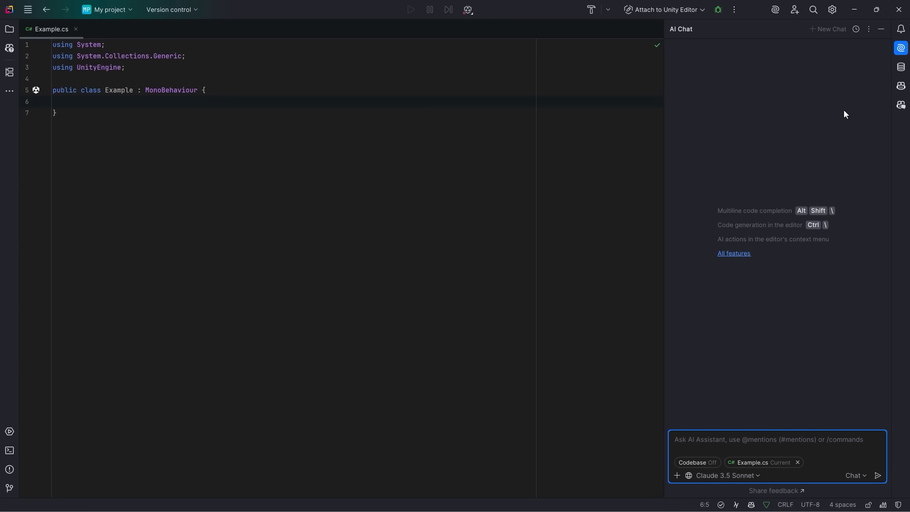
{"action": "mouse_move", "coordinate": [842, 180]}
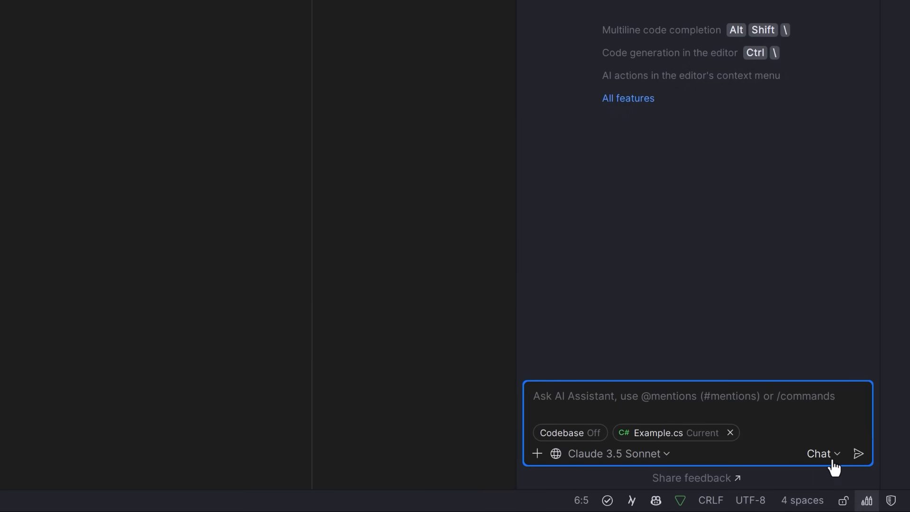
- Switch the AI Chat mode to Edit (Modify Code)
{"action": "left_click", "coordinate": [822, 454]}
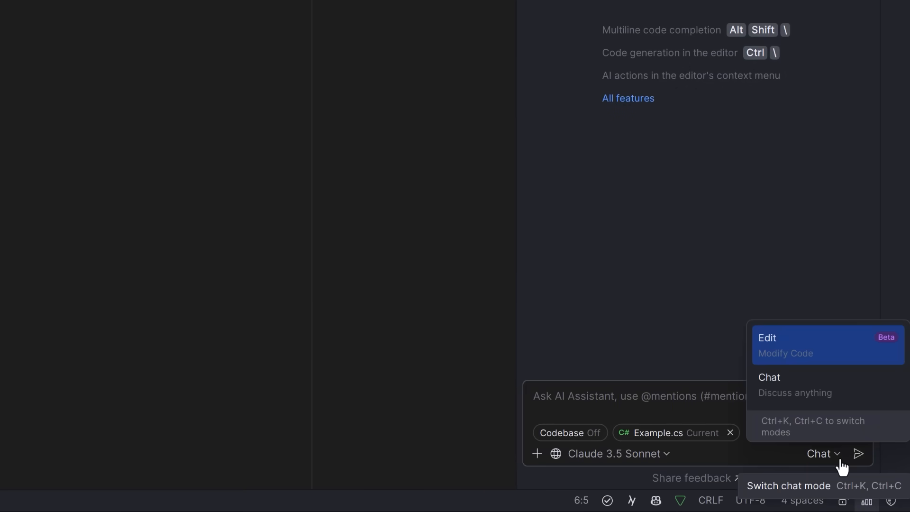
{"action": "mouse_move", "coordinate": [848, 417]}
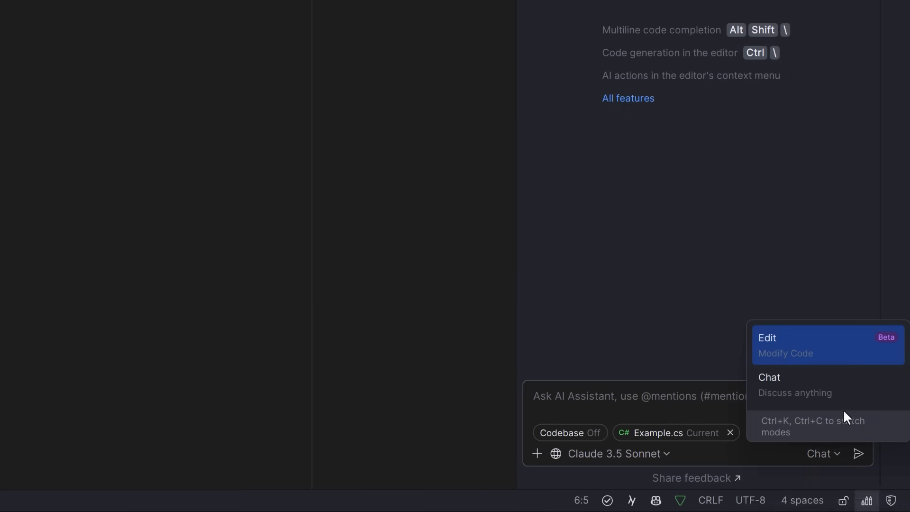
{"action": "mouse_move", "coordinate": [827, 384]}
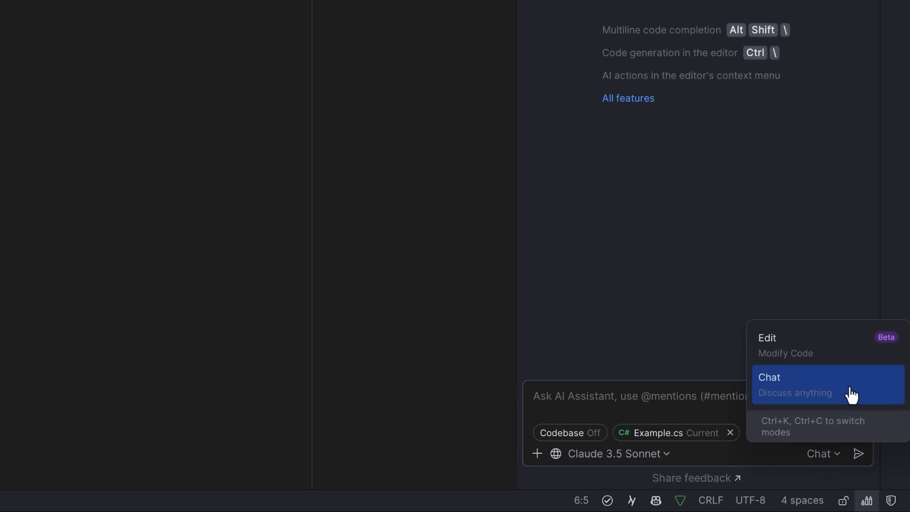
{"action": "mouse_move", "coordinate": [823, 353]}
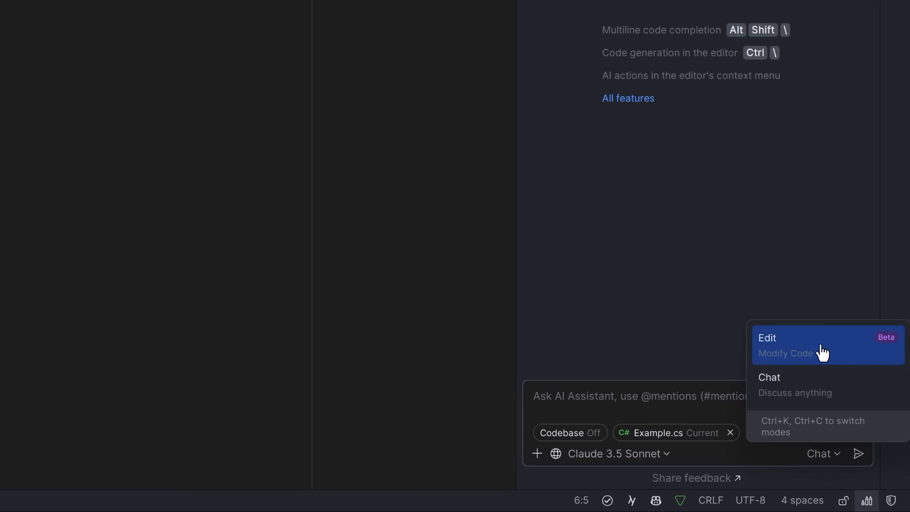
{"action": "mouse_move", "coordinate": [846, 349]}
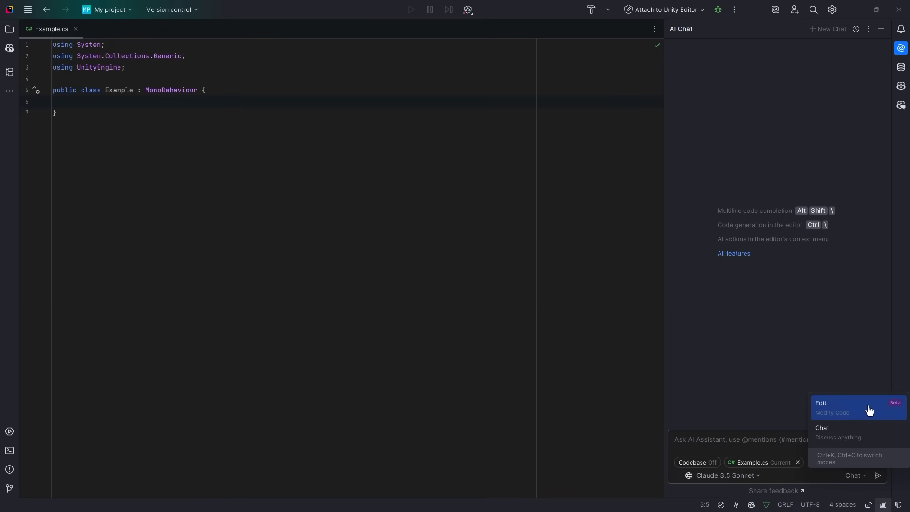
{"action": "left_click", "coordinate": [821, 403]}
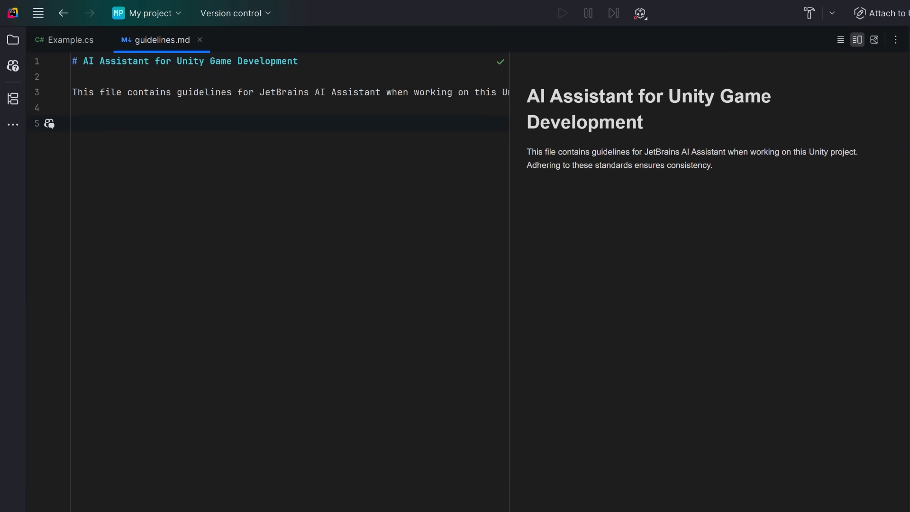
- Add a '## MonoBehaviors' heading to guidelines.md with a new line below it
{"action": "type", "text": "## MonoBehaviors"}
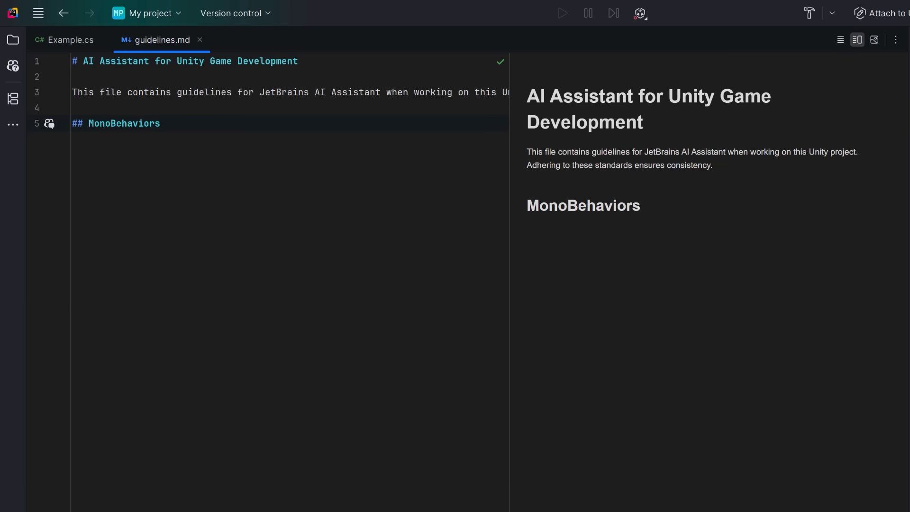
{"action": "key", "text": "enter"}
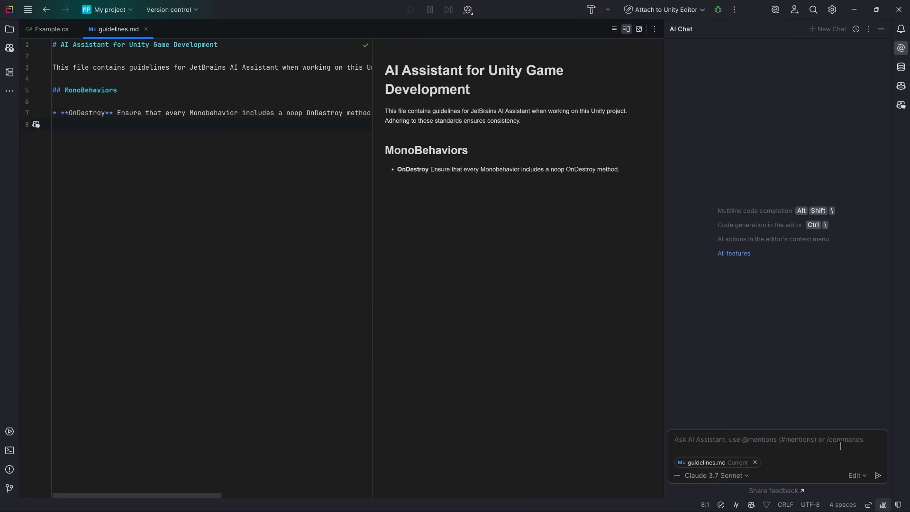
{"action": "type", "text": "Updat"}
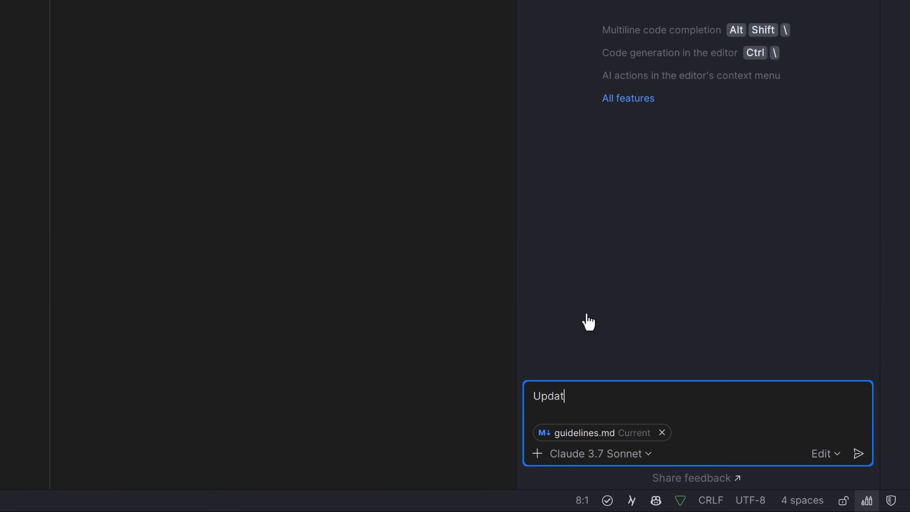
{"action": "type", "text": "e @exam"}
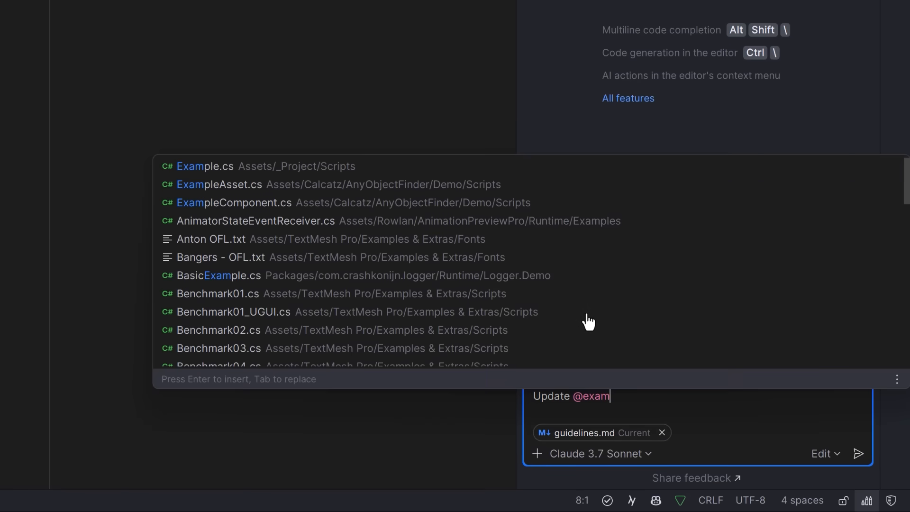
{"action": "left_click", "coordinate": [204, 166]}
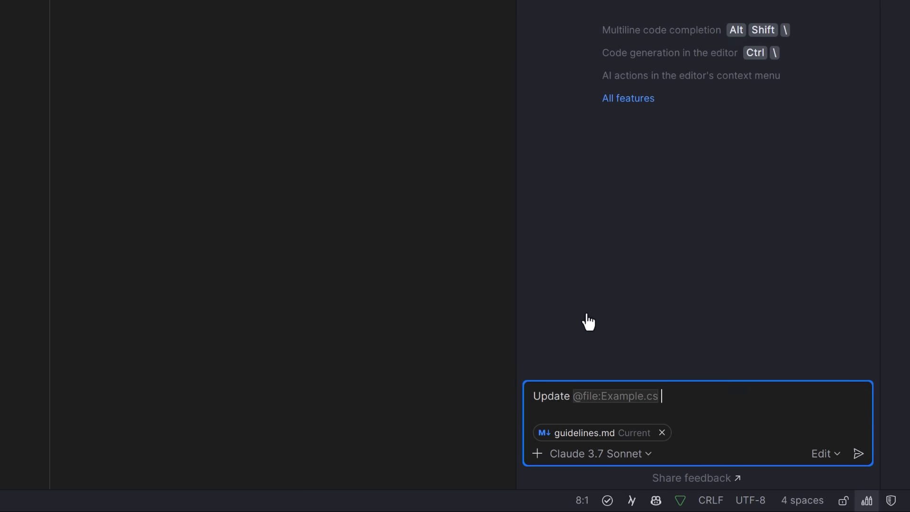
{"action": "type", "text": "to adhere t"}
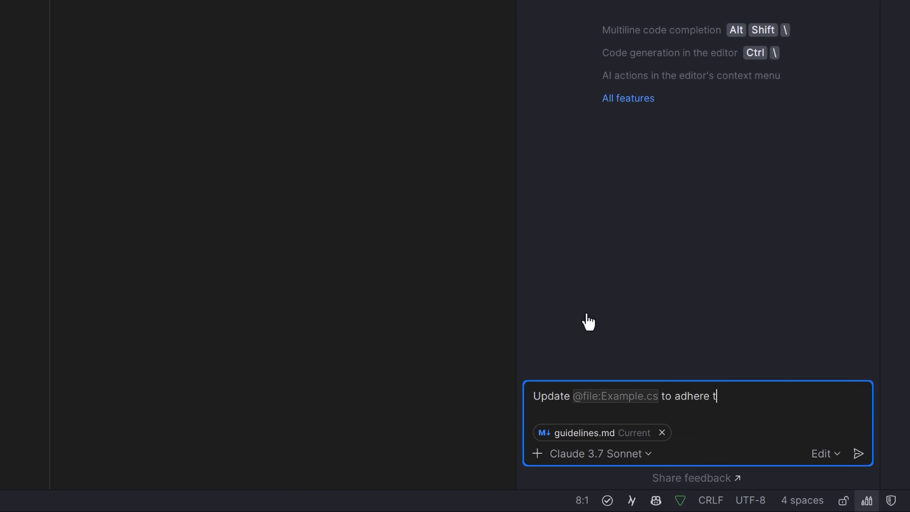
{"action": "type", "text": "o our guidelines"}
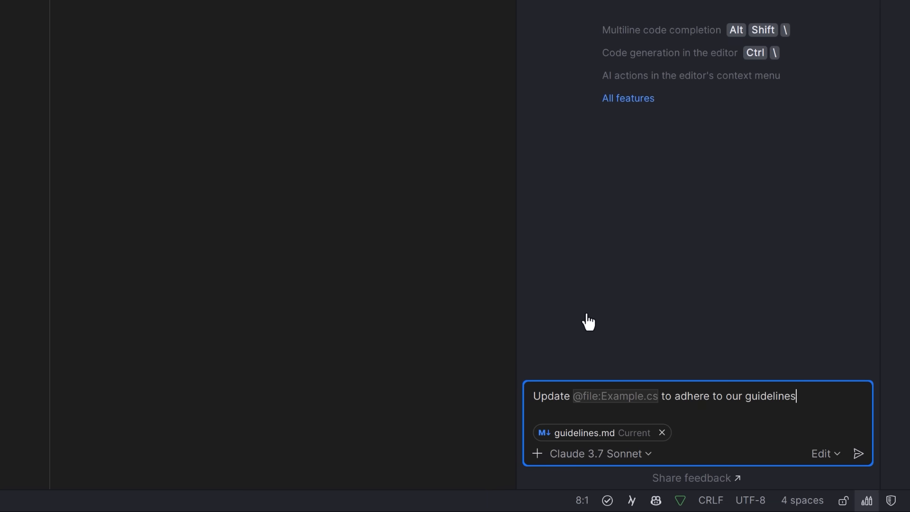
{"action": "left_click", "coordinate": [859, 453]}
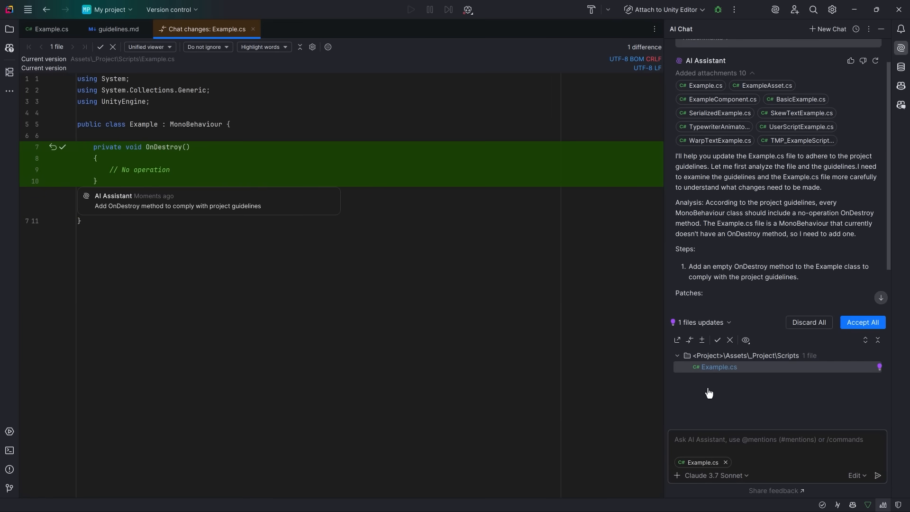
{"action": "mouse_move", "coordinate": [723, 416]}
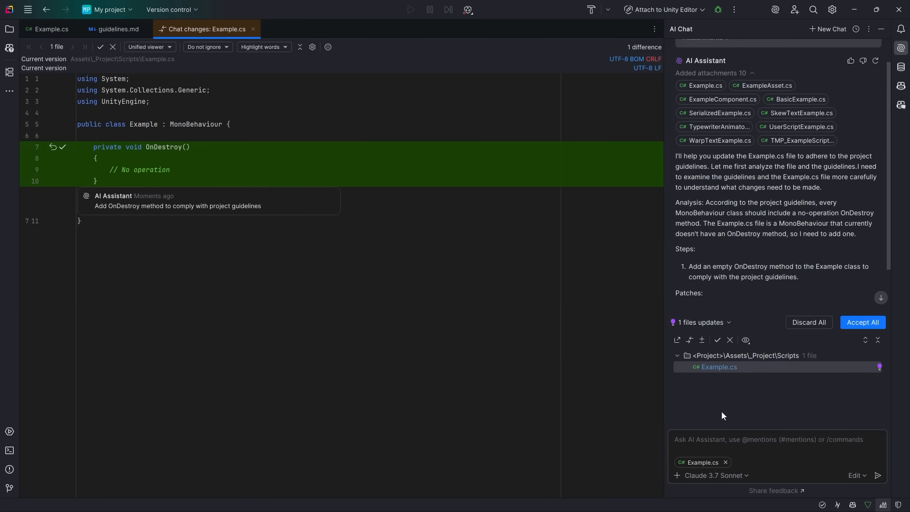
{"action": "type", "text": "For the"}
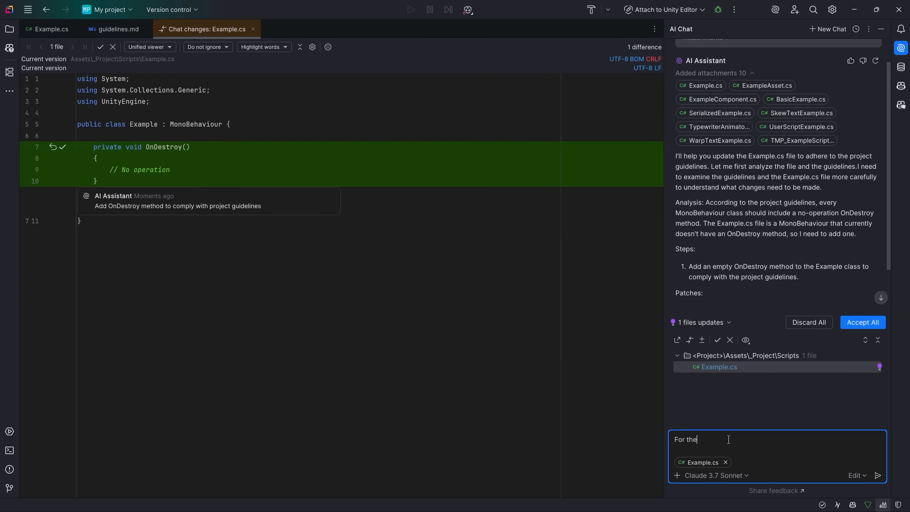
{"action": "type", "text": "noop comment, use // noop"}
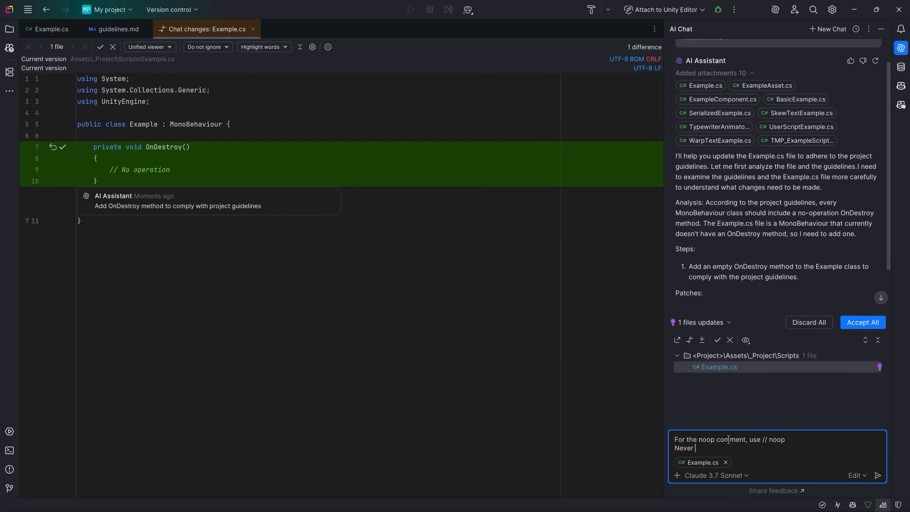
{"action": "type", "text": "use private keyword"}
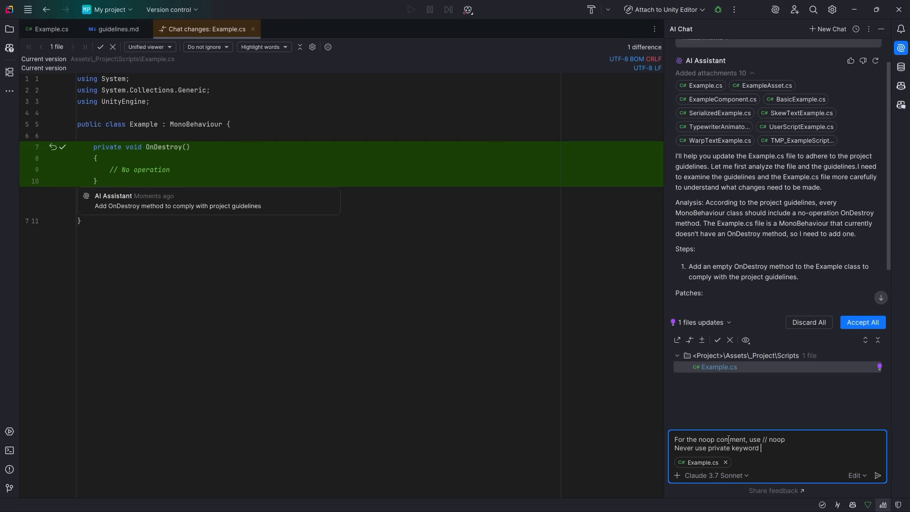
{"action": "type", "text": "when it is the default"}
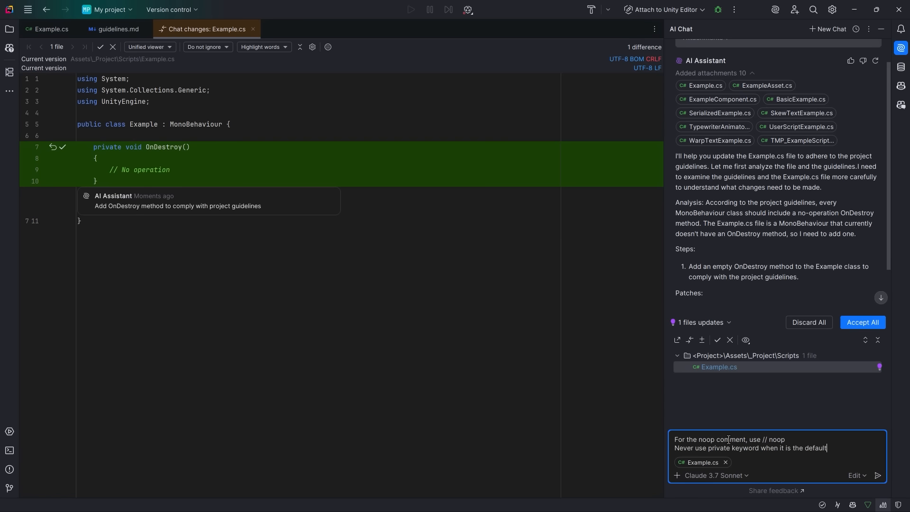
{"action": "type", "text": "Update our @gui"}
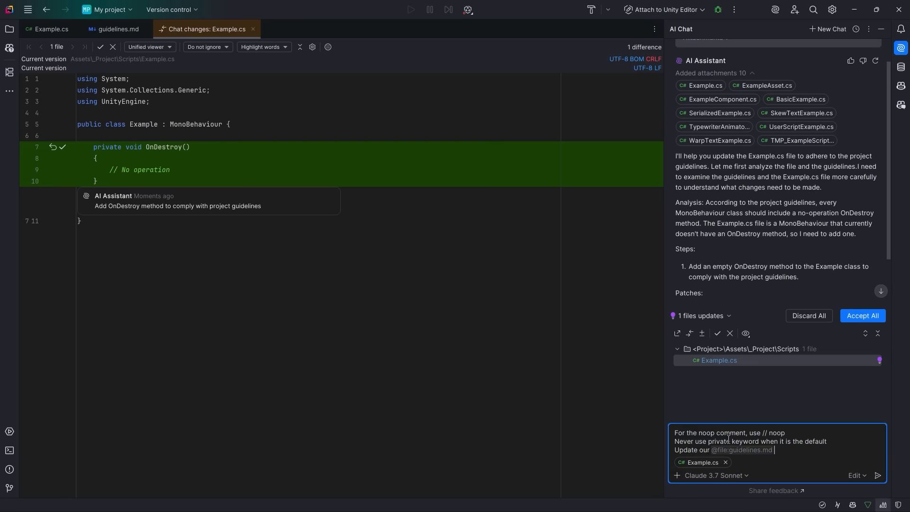
{"action": "type", "text": "to reflect these instructions"}
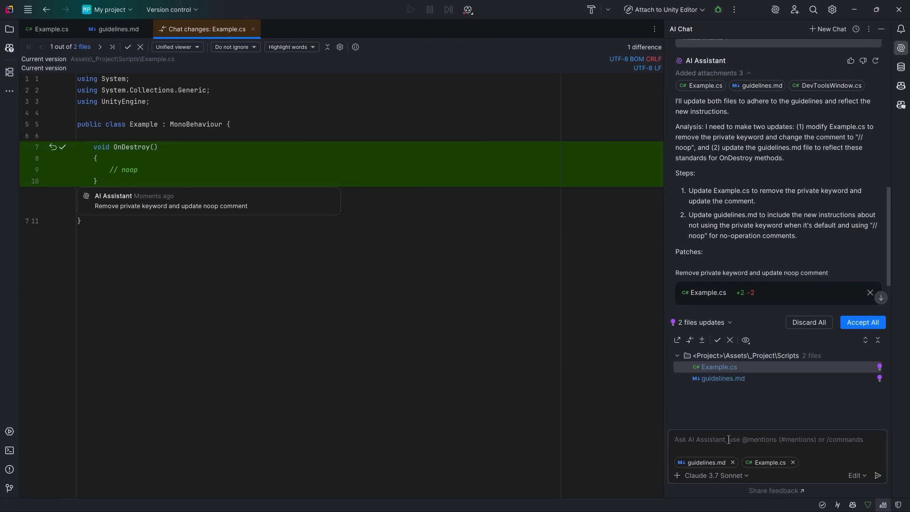
{"action": "mouse_move", "coordinate": [717, 378]}
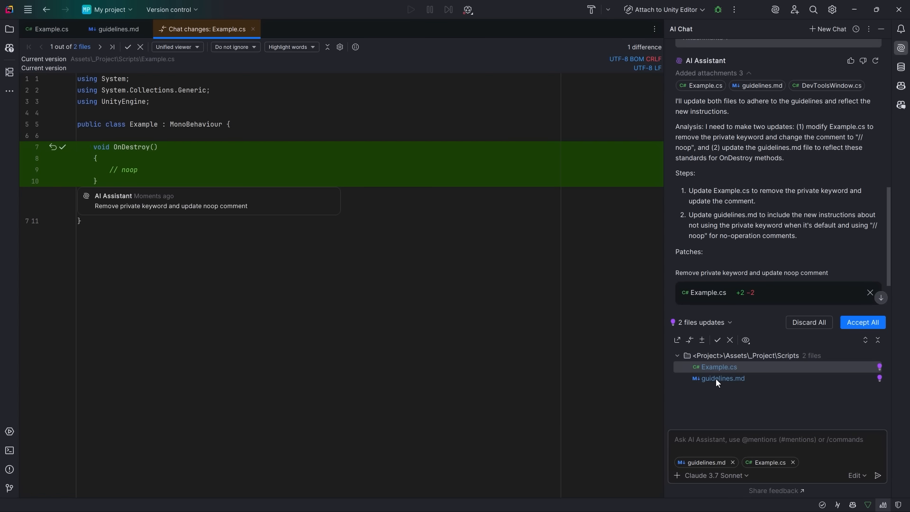
{"action": "mouse_move", "coordinate": [100, 47]}
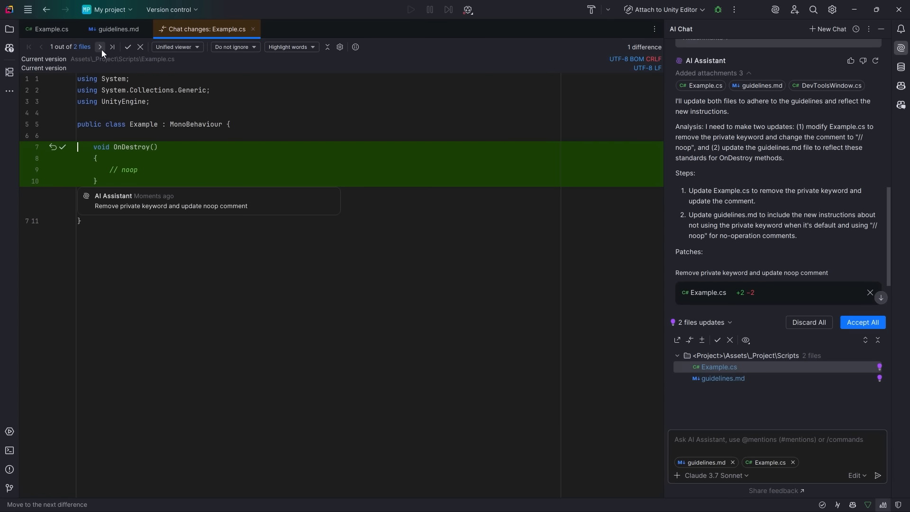
- Move the diff viewer from Example.cs to the proposed guidelines.md changes
{"action": "left_click", "coordinate": [100, 47]}
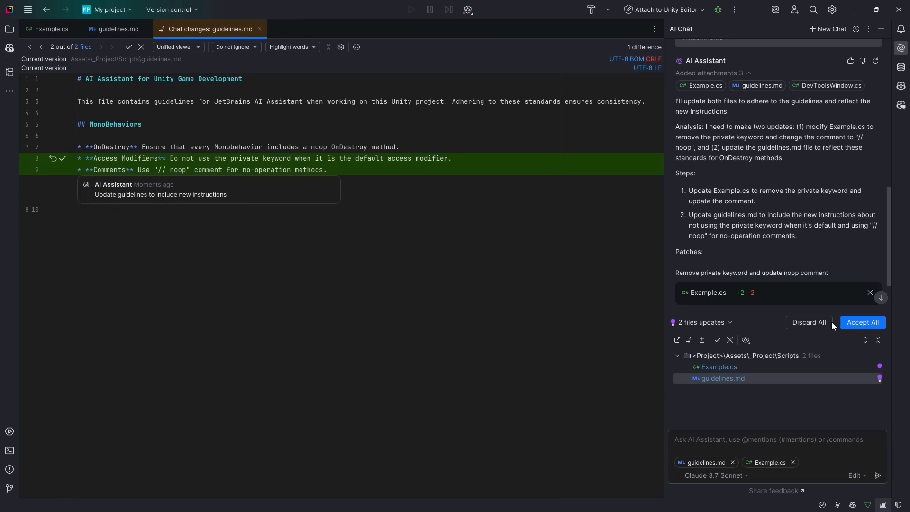
- Accept all proposed AI Assistant file updates to guidelines.md
{"action": "left_click", "coordinate": [863, 323]}
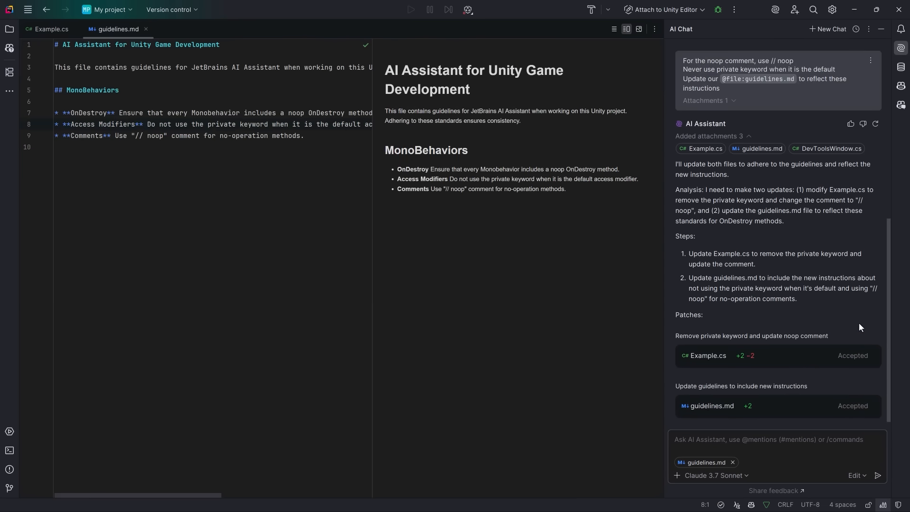
{"action": "mouse_move", "coordinate": [856, 336]}
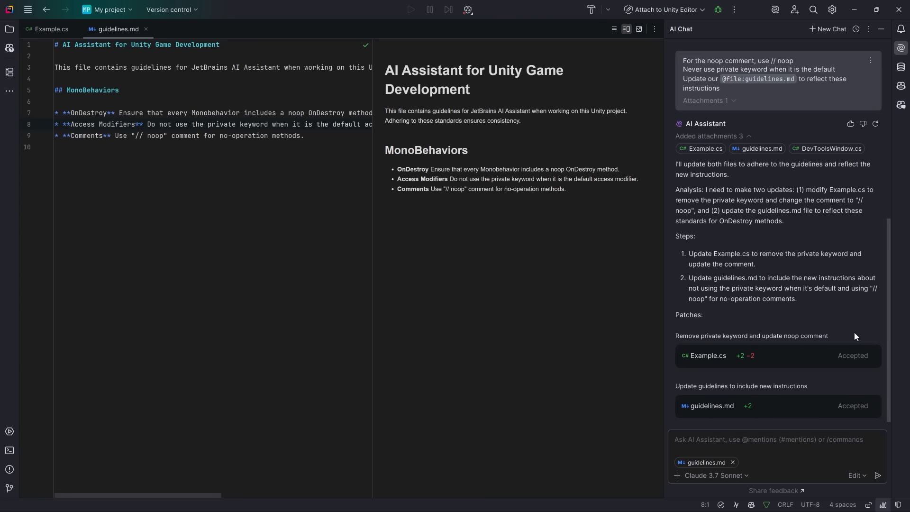
{"action": "mouse_move", "coordinate": [810, 391]}
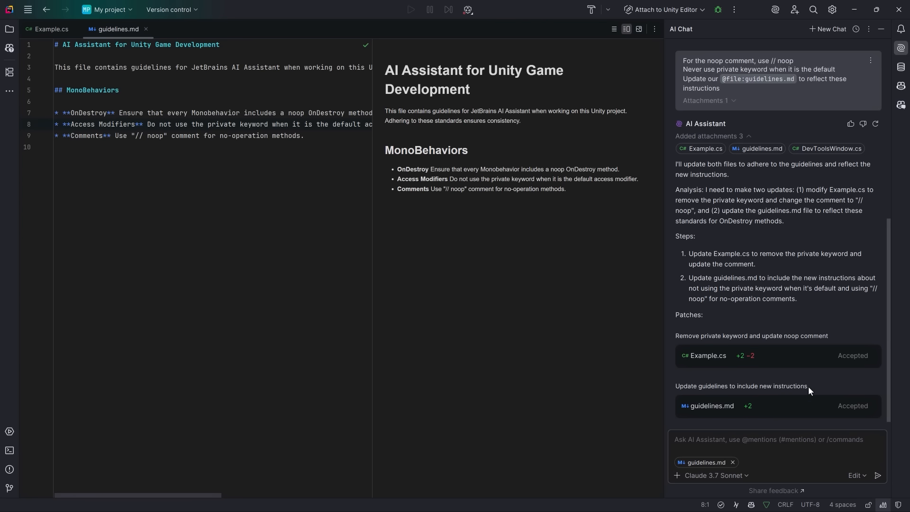
{"action": "mouse_move", "coordinate": [794, 413]}
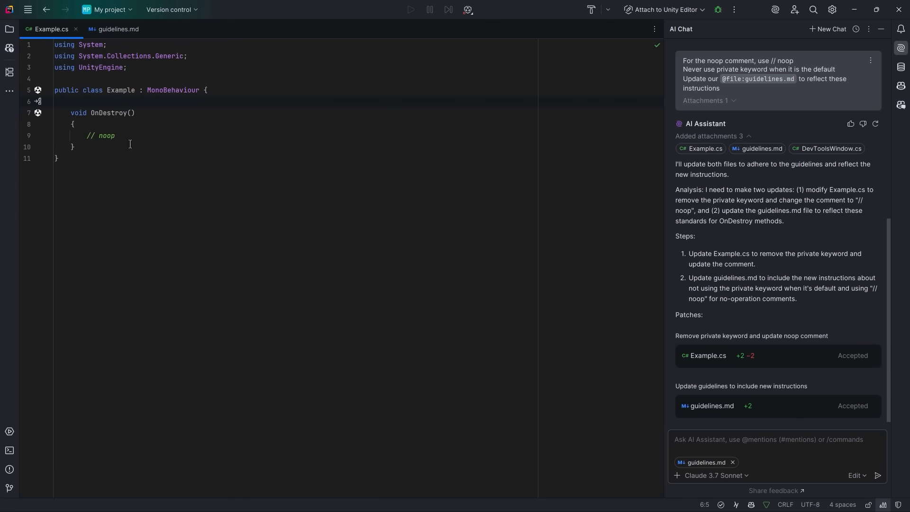
{"action": "mouse_move", "coordinate": [181, 147]}
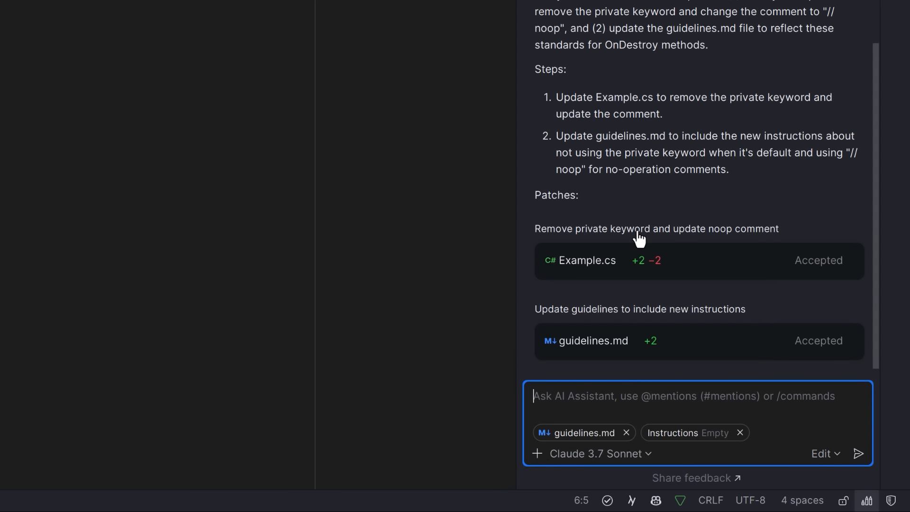
{"action": "mouse_move", "coordinate": [724, 452]}
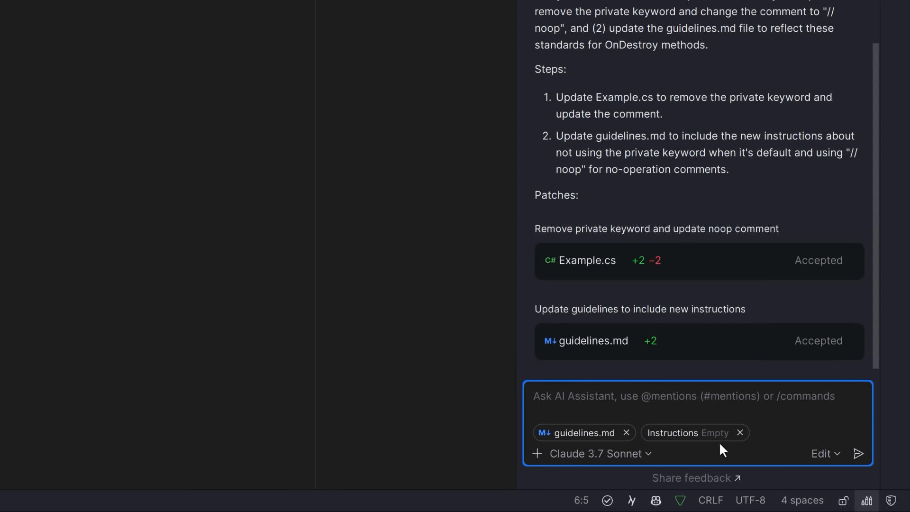
{"action": "mouse_move", "coordinate": [713, 436]}
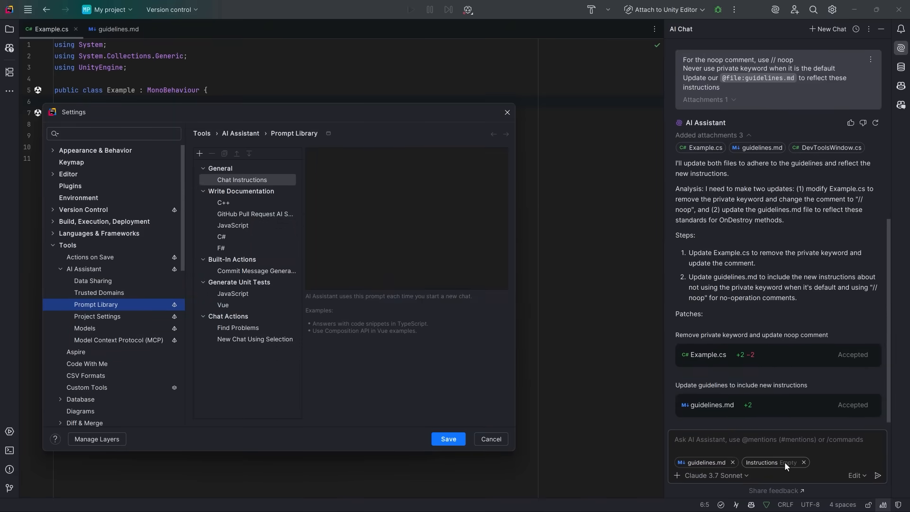
{"action": "mouse_move", "coordinate": [420, 197]}
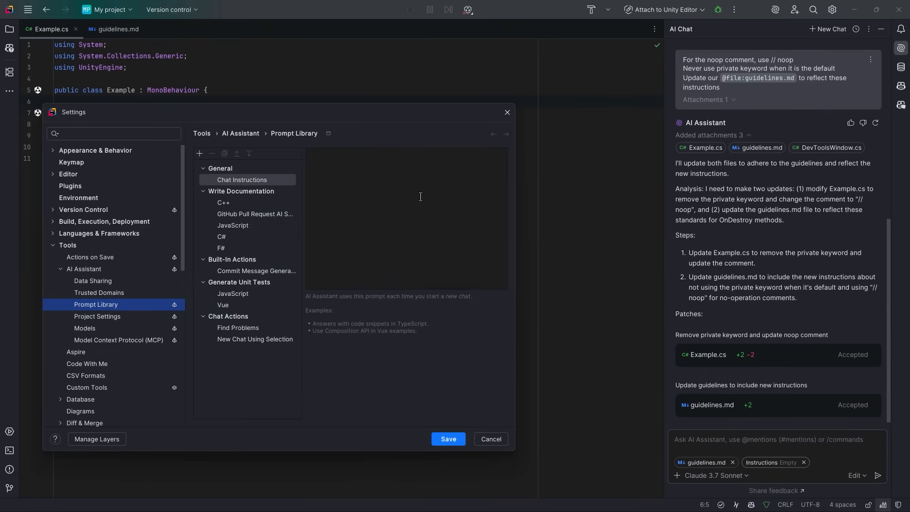
- Write the Chat Instructions rule 'Order using statements alphabetically.'
{"action": "left_click", "coordinate": [309, 157]}
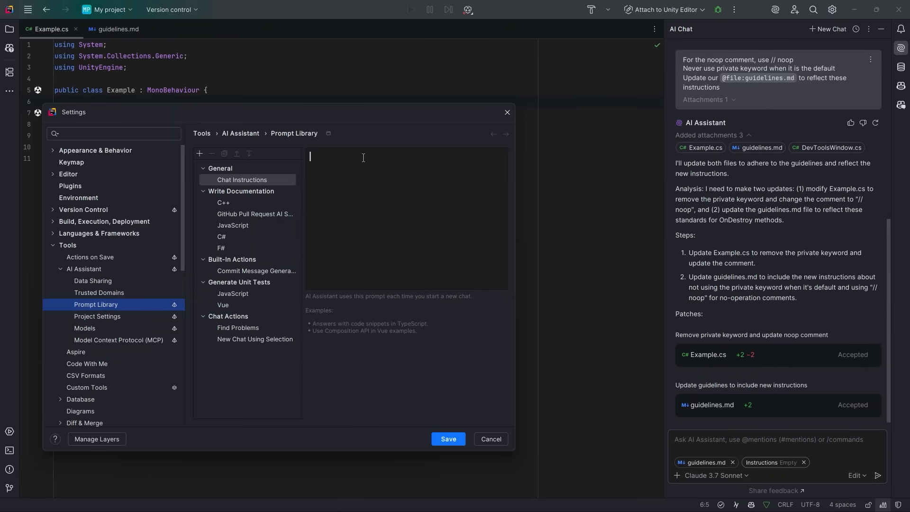
{"action": "mouse_move", "coordinate": [435, 330]}
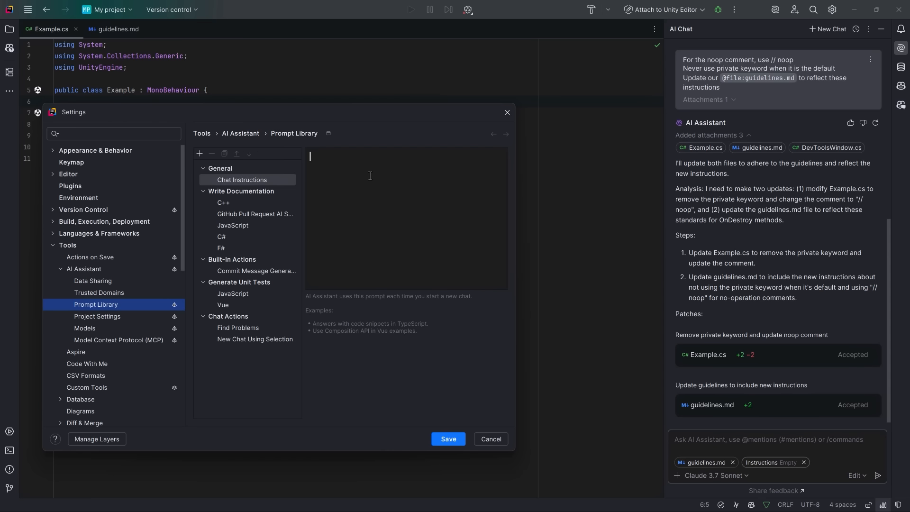
{"action": "type", "text": "*"}
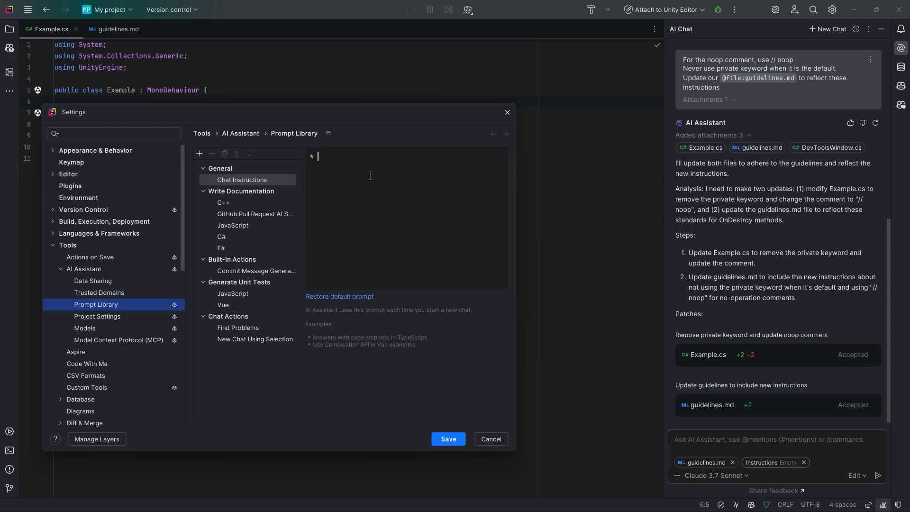
{"action": "type", "text": "Order using statements al"}
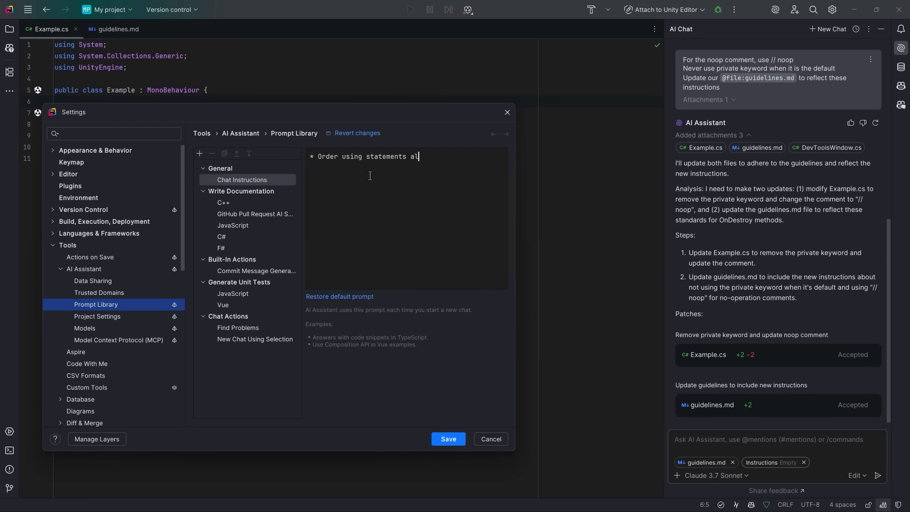
{"action": "type", "text": "phabetically"}
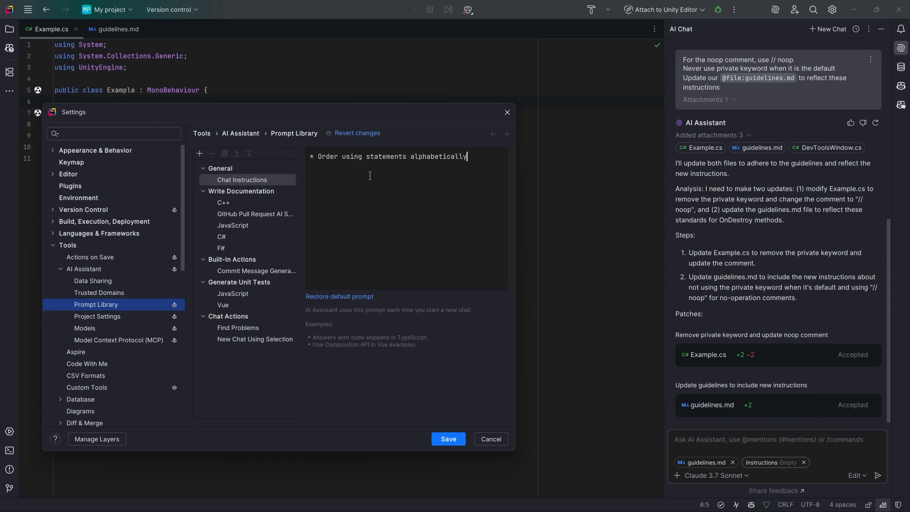
{"action": "type", "text": "."}
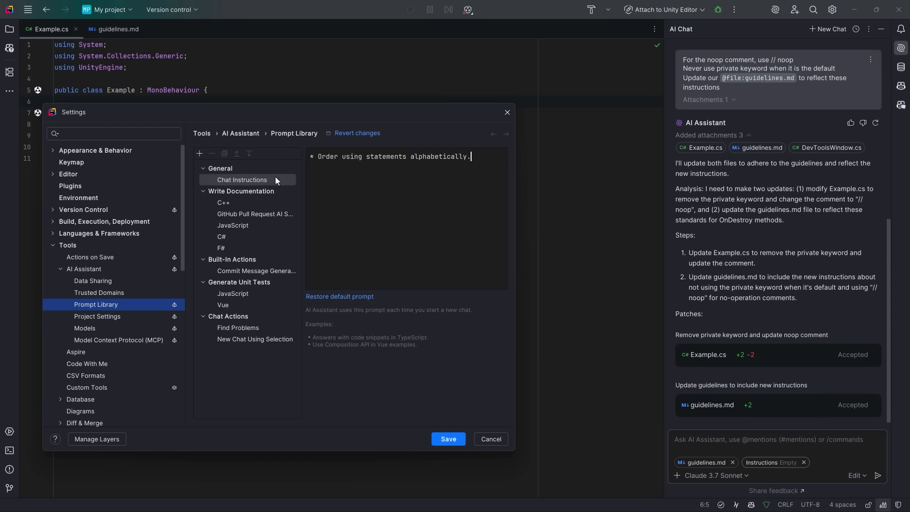
{"action": "mouse_move", "coordinate": [129, 312]}
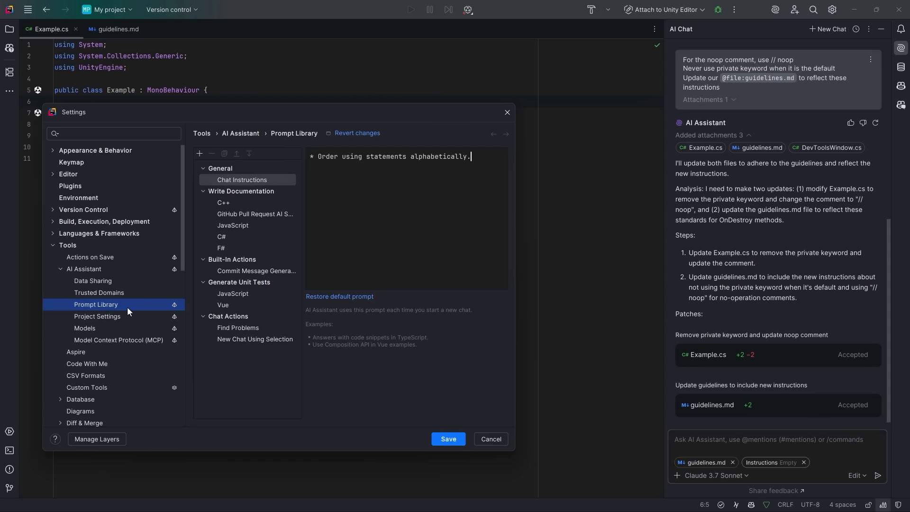
{"action": "mouse_move", "coordinate": [143, 311]}
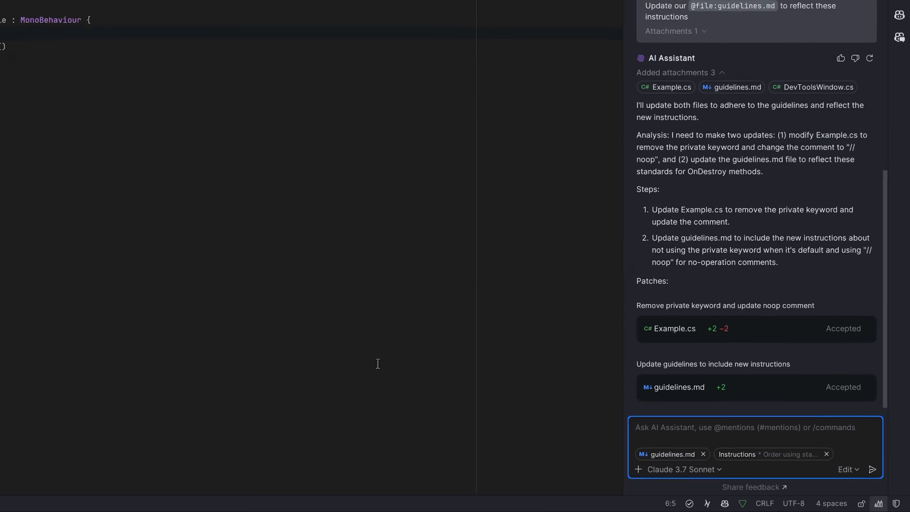
- Attach Current File as chat context and reference #thisFile in the message
{"action": "left_click", "coordinate": [638, 469]}
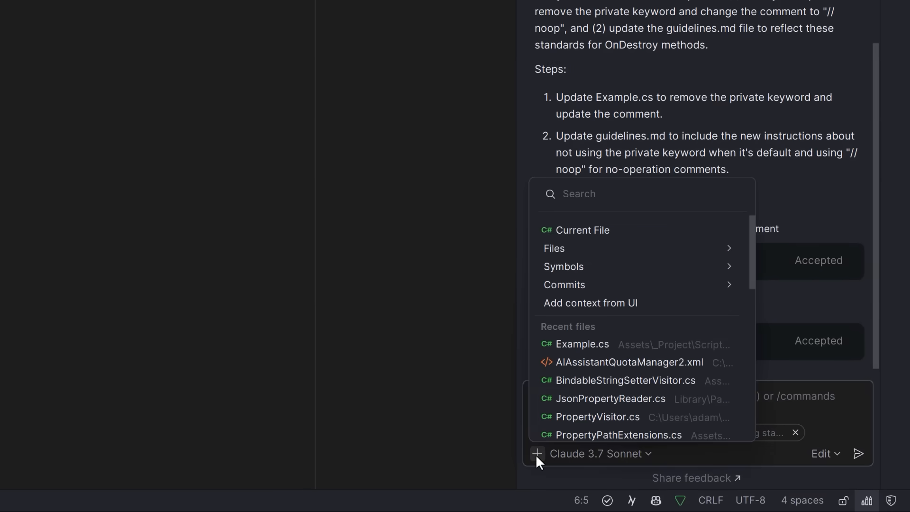
{"action": "mouse_move", "coordinate": [622, 230]}
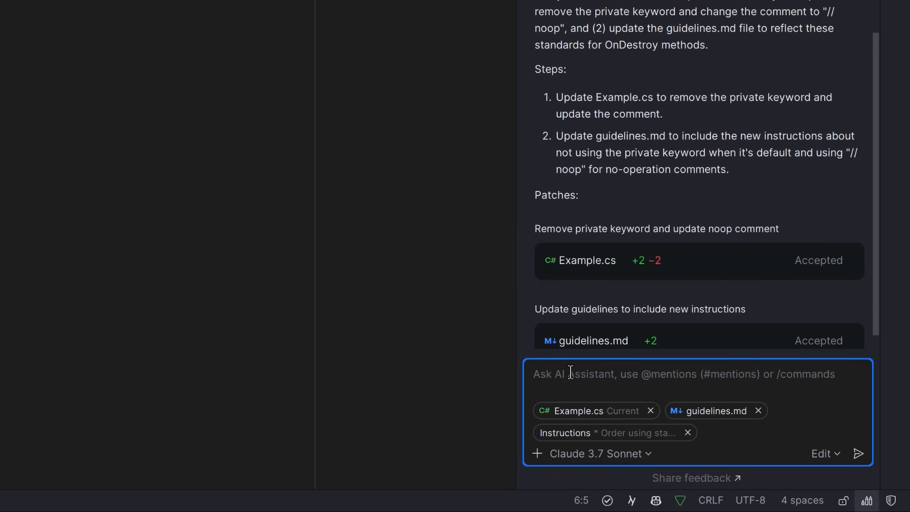
{"action": "type", "text": "#this"}
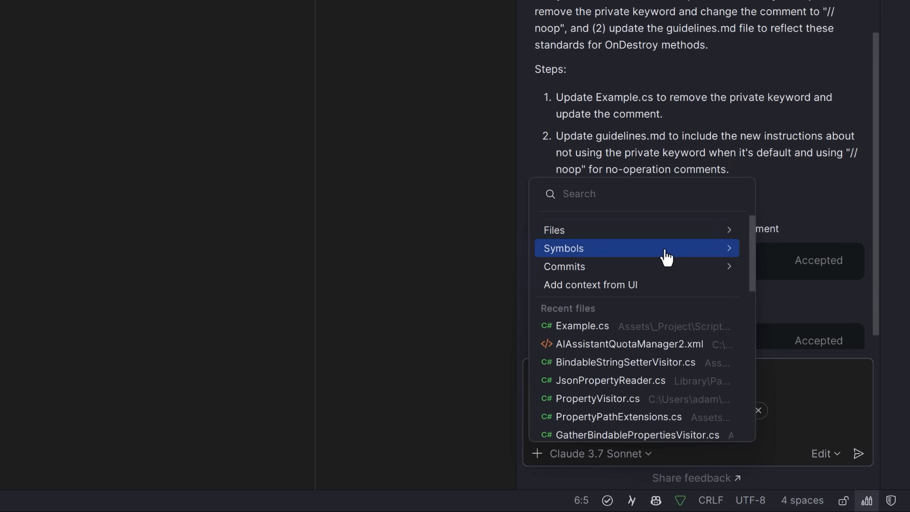
{"action": "mouse_move", "coordinate": [666, 272]}
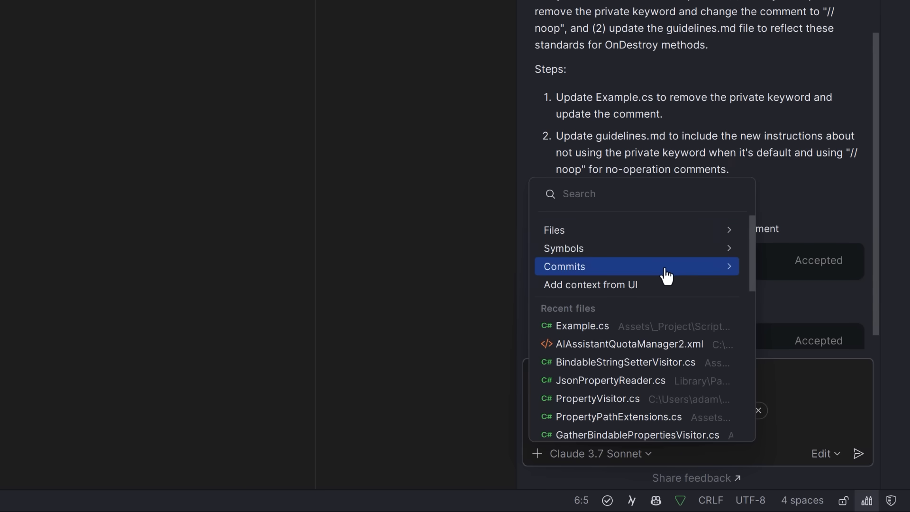
{"action": "mouse_move", "coordinate": [664, 285]}
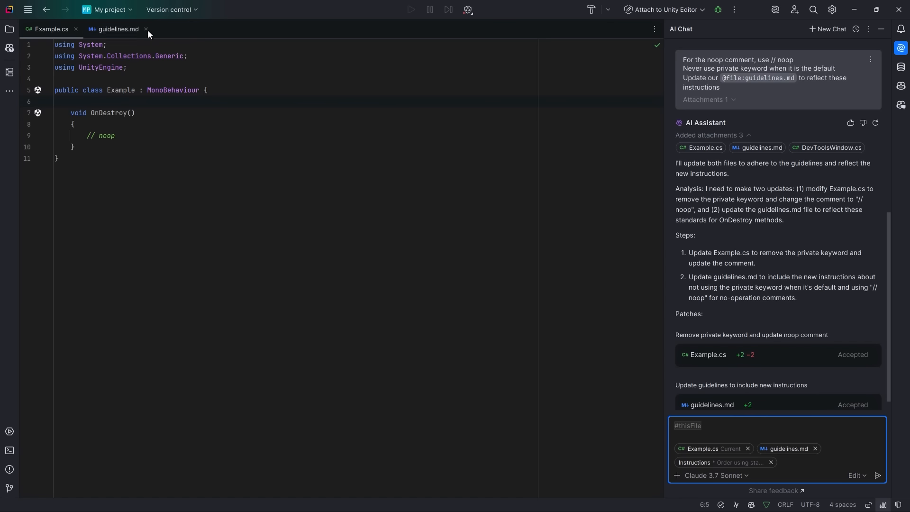
{"action": "mouse_move", "coordinate": [50, 29]}
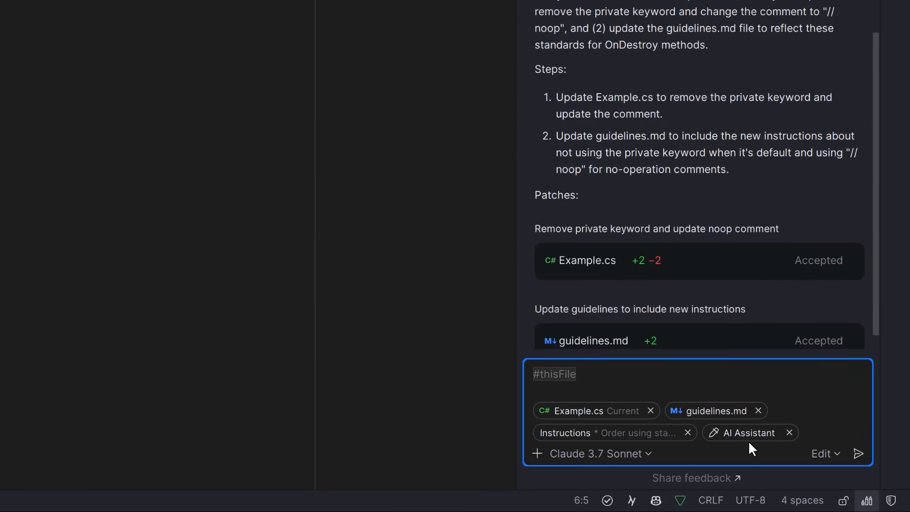
{"action": "mouse_move", "coordinate": [749, 433]}
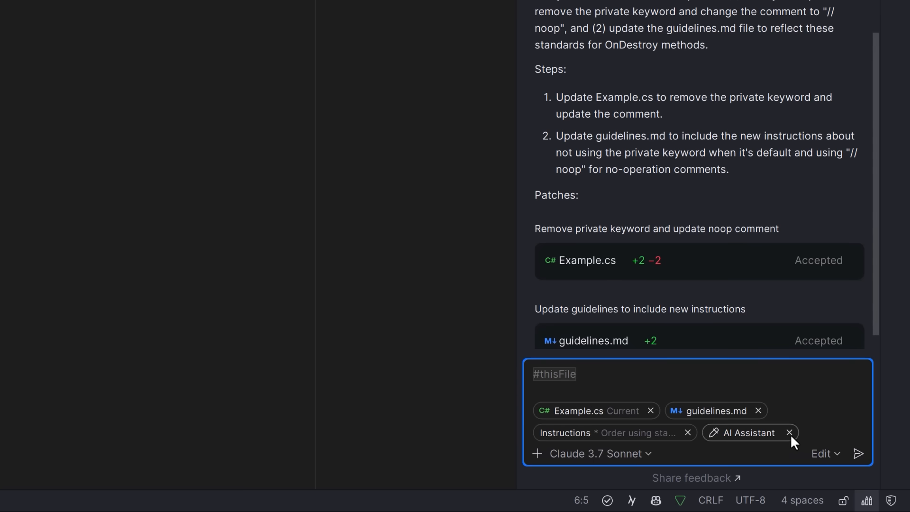
{"action": "type", "text": "/"}
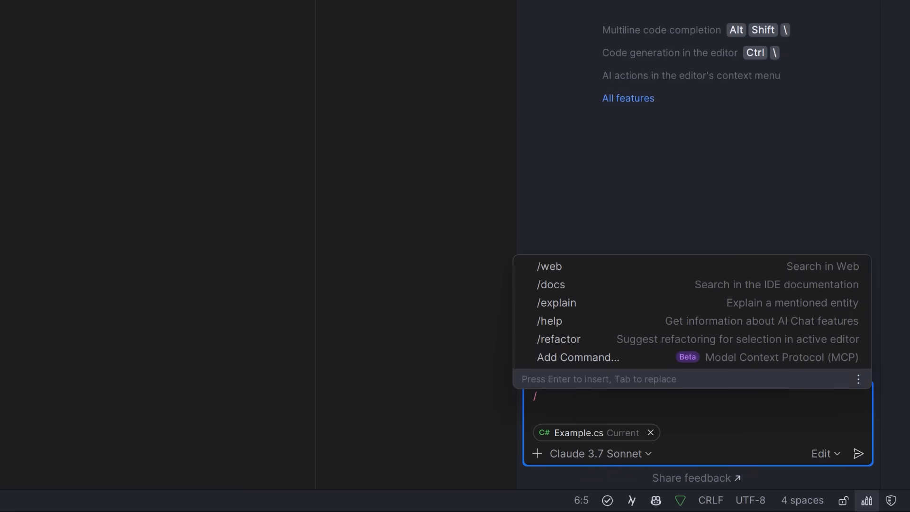
{"action": "mouse_move", "coordinate": [558, 339]}
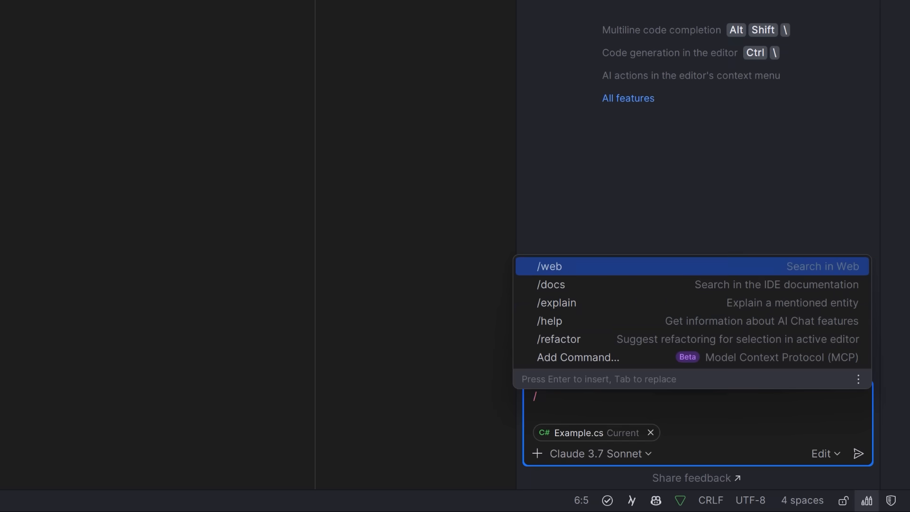
{"action": "left_click", "coordinate": [549, 266]}
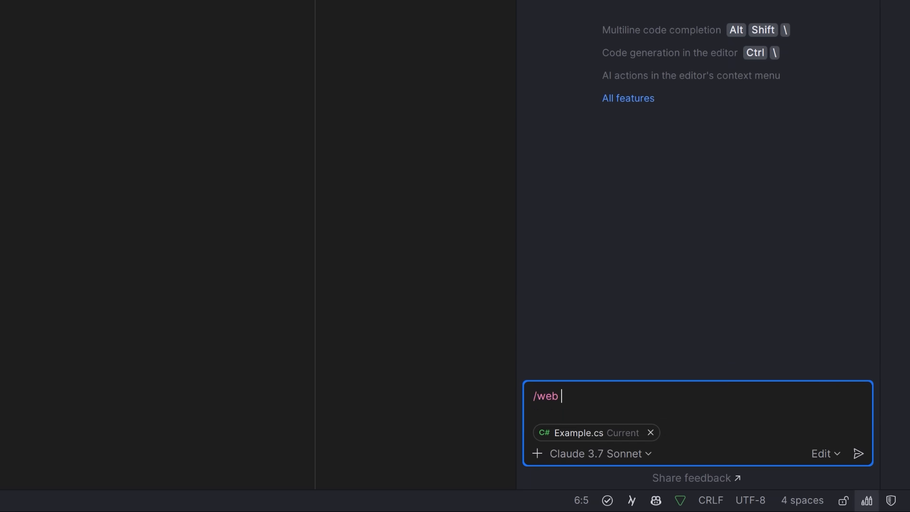
{"action": "type", "text": "https://docs.unity3d.com/ScriptReference/CharacterController.html"}
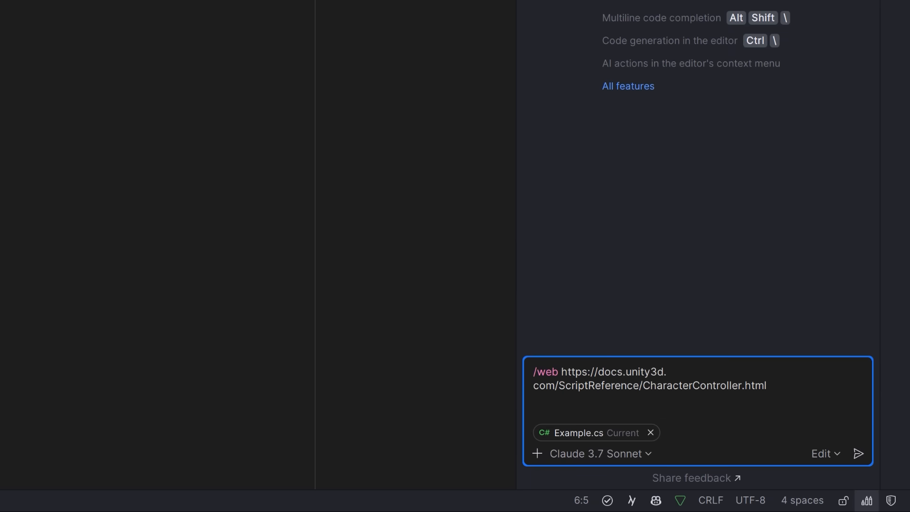
{"action": "type", "text": "Help me implement support for"}
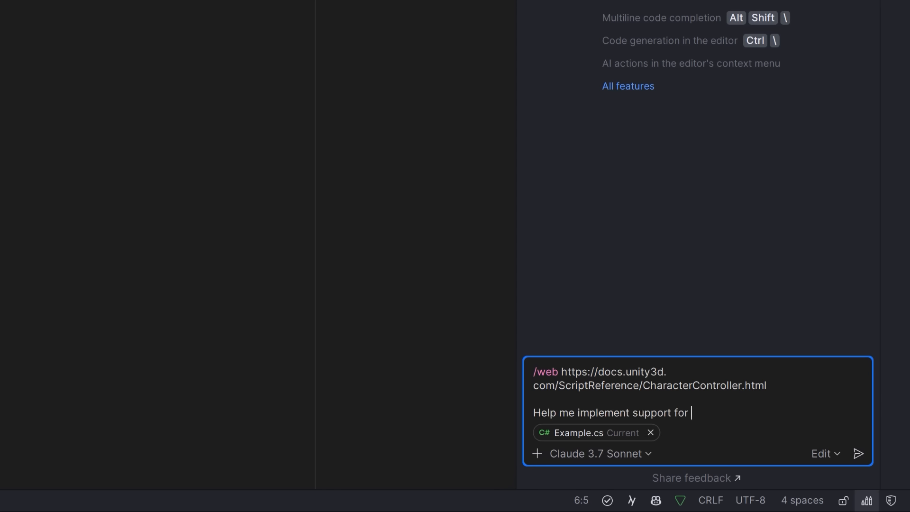
{"action": "type", "text": "CC in #thisFile"}
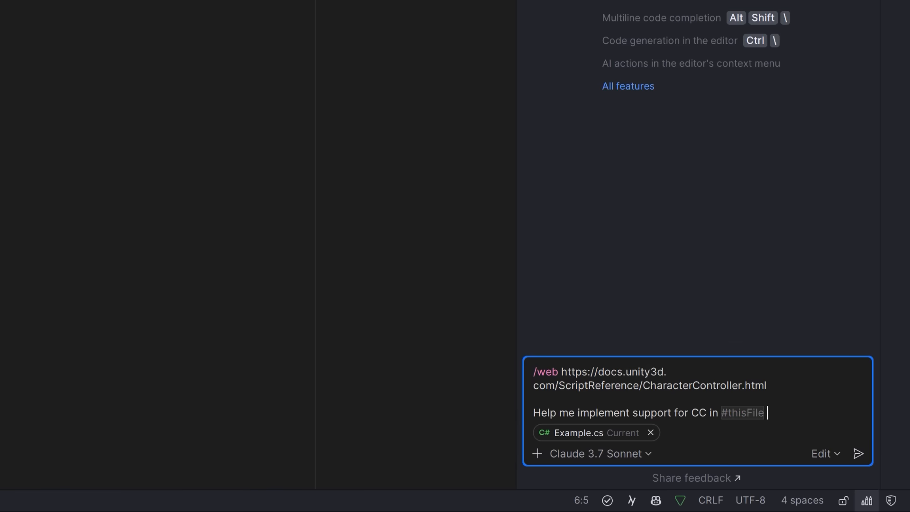
{"action": "type", "text": "Use"}
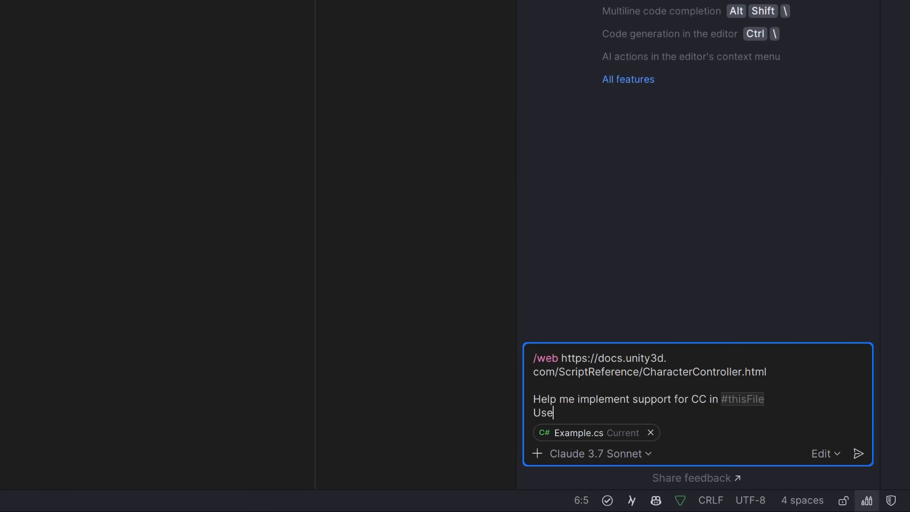
{"action": "type", "text": "@guide"}
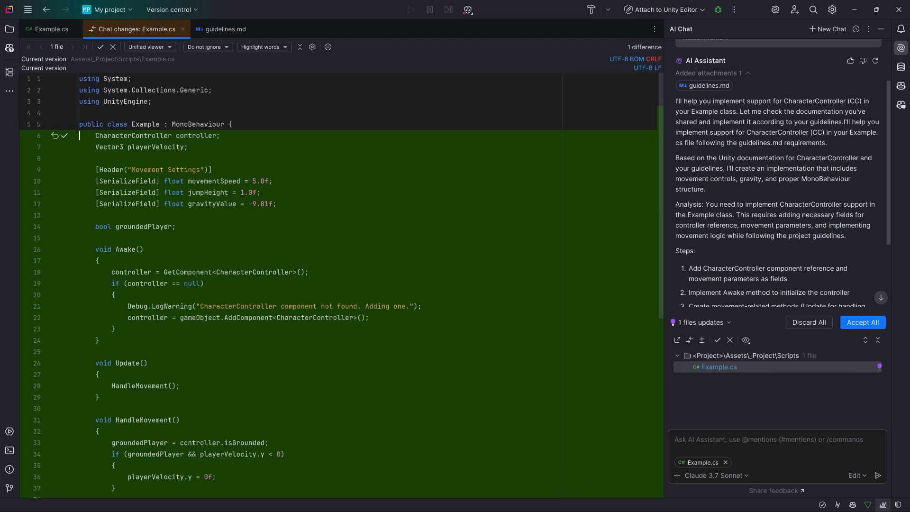
- Reply to the assistant suggesting RequireComponent for the Example.cs implementation
{"action": "type", "text": "I th"}
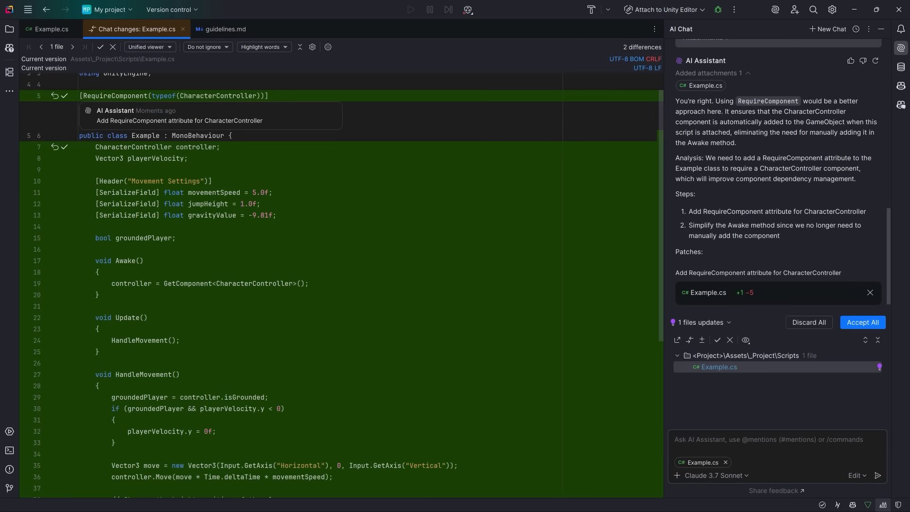
- Type a follow-up question beginning 'What w' in the AI chat
{"action": "type", "text": "What w"}
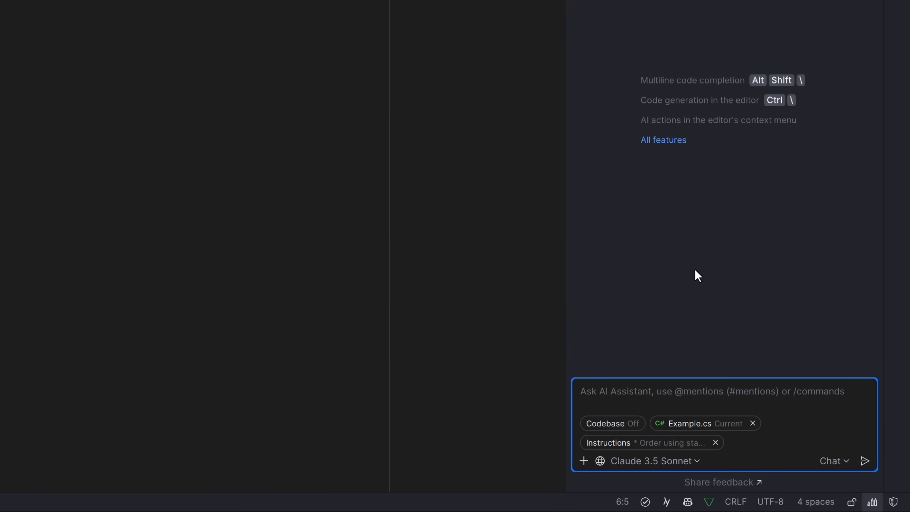
{"action": "mouse_move", "coordinate": [600, 461]}
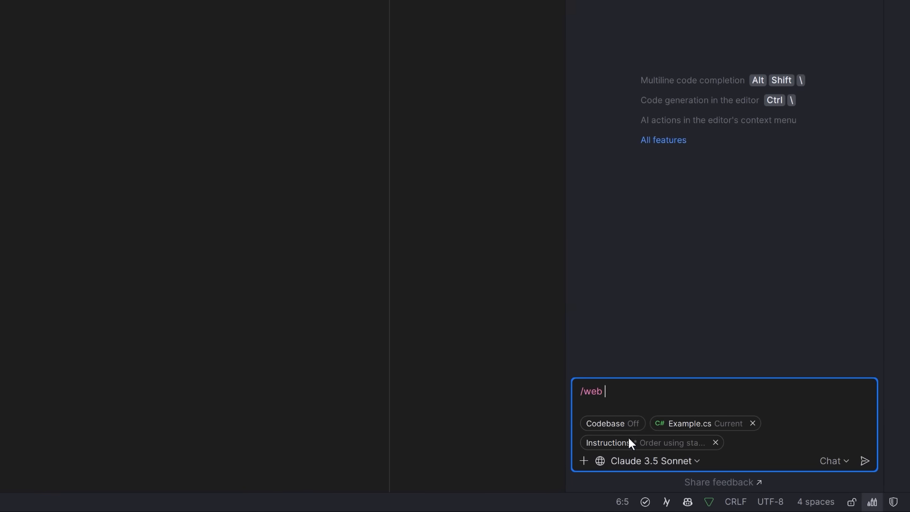
{"action": "mouse_move", "coordinate": [600, 461]}
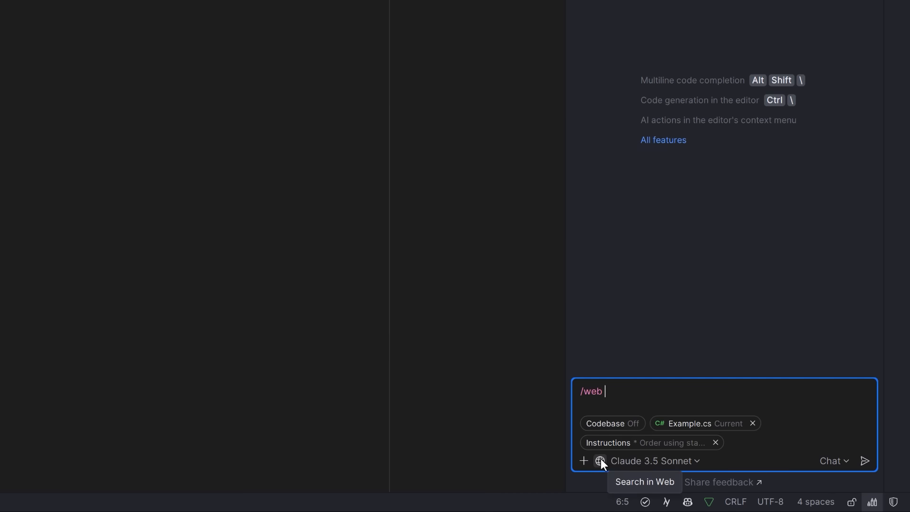
{"action": "mouse_move", "coordinate": [631, 406]}
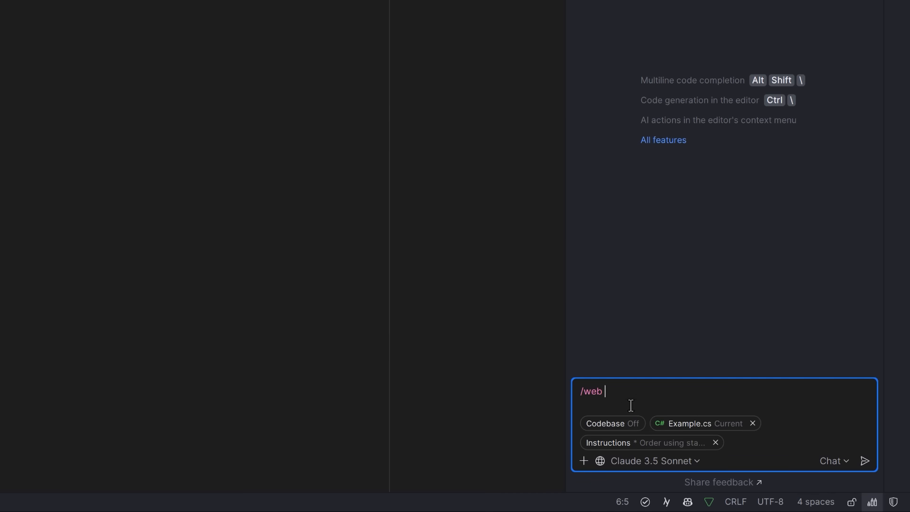
{"action": "mouse_move", "coordinate": [613, 423]}
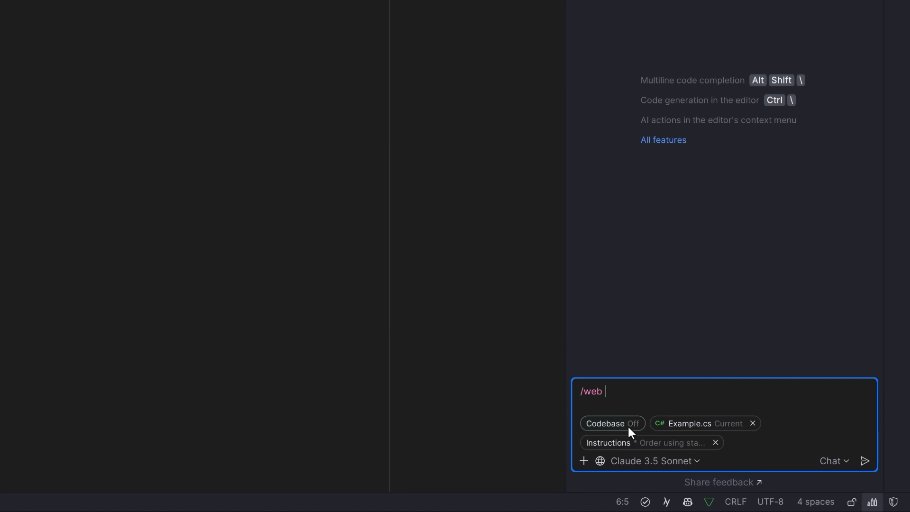
- Switch on codebase context and edit the /web chat message
{"action": "left_click", "coordinate": [611, 424]}
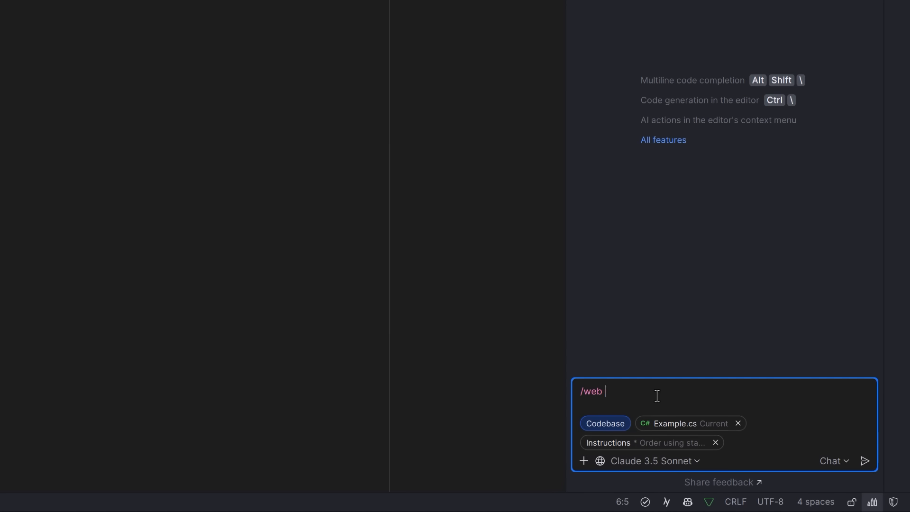
{"action": "key", "text": "Backspace"}
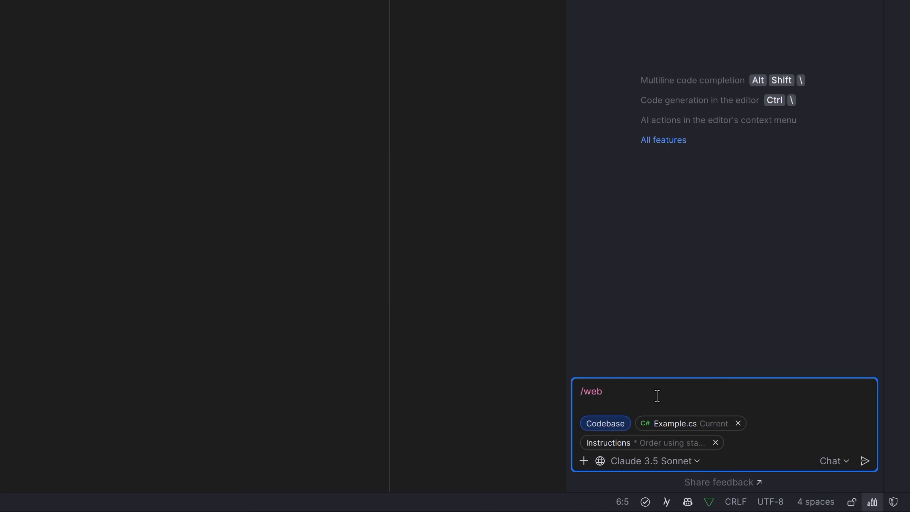
{"action": "mouse_move", "coordinate": [606, 423]}
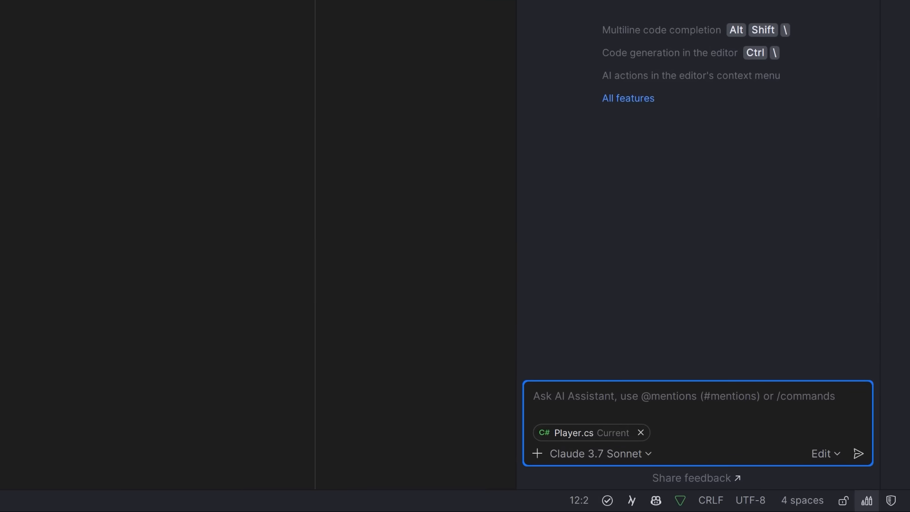
{"action": "type", "text": "Refactor the selected class into the Builder Pattern by:"}
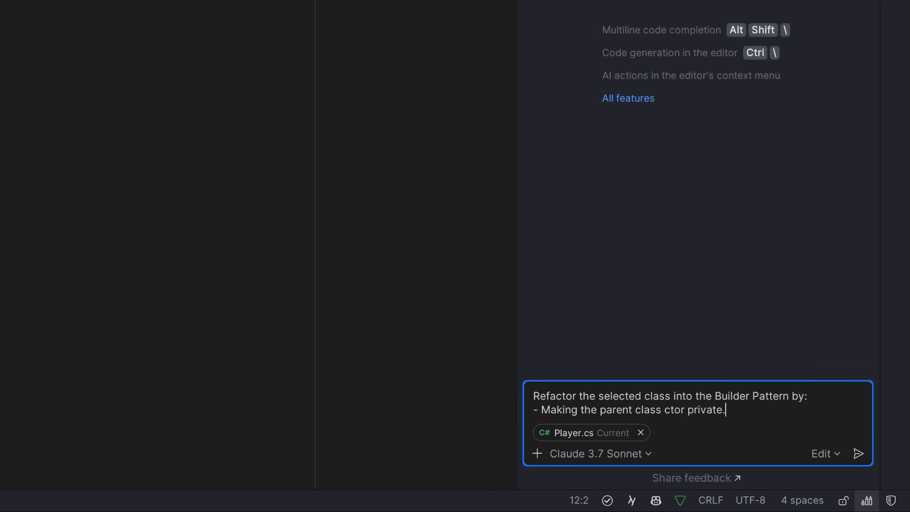
{"action": "type", "text": "- Creating a nested public subclass named 'Builder'."}
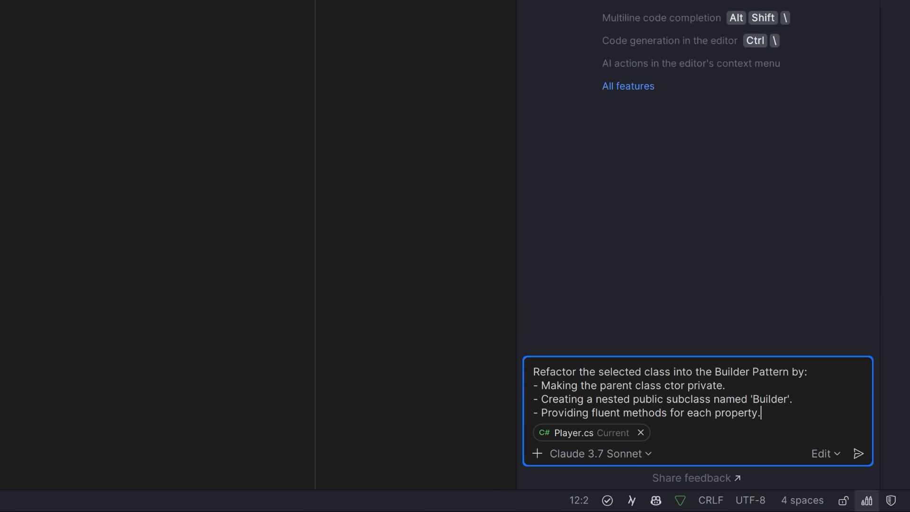
{"action": "type", "text": "- Including a final 'Build()' method to instantiate and return the parent class."}
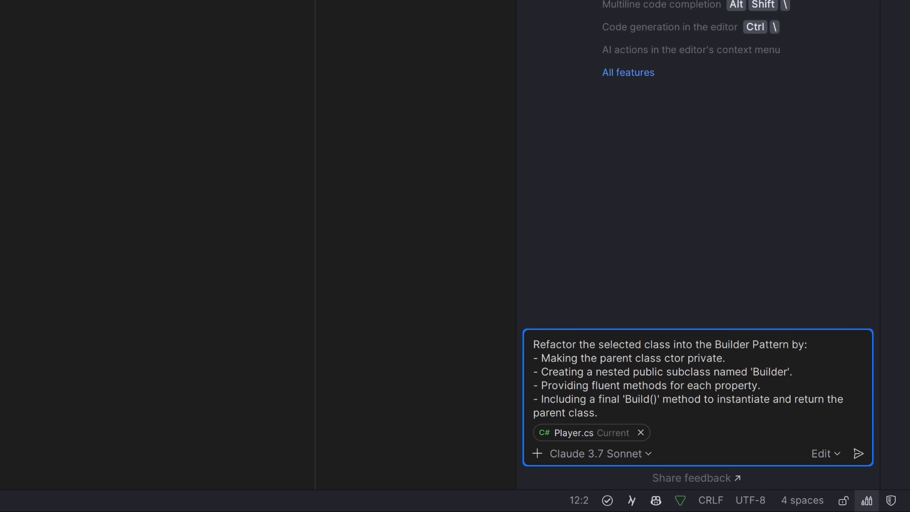
{"action": "type", "text": "- Keeping the code concise, clear, and easy to read."}
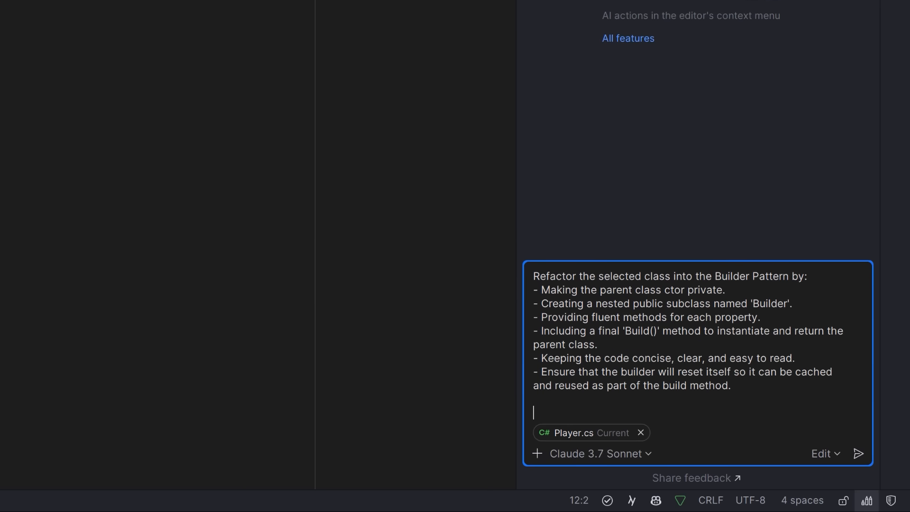
{"action": "type", "text": "Use @guide"}
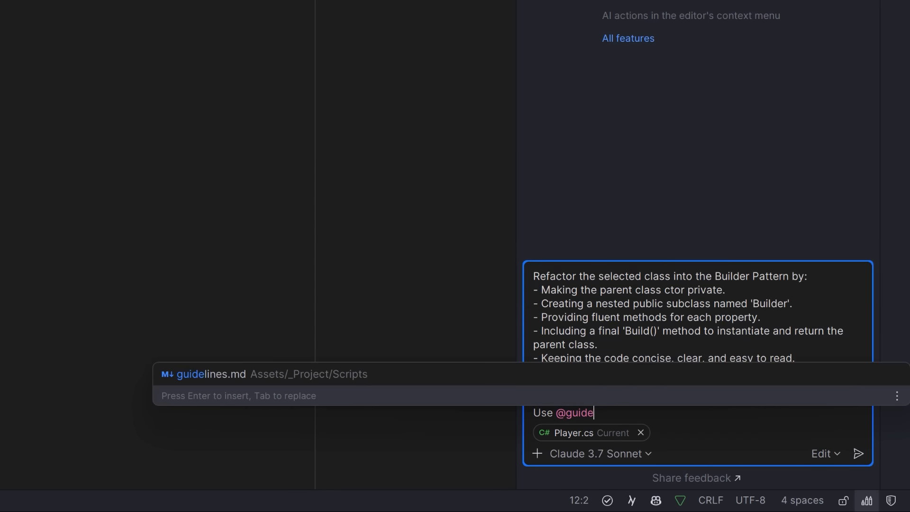
{"action": "key", "text": "Enter"}
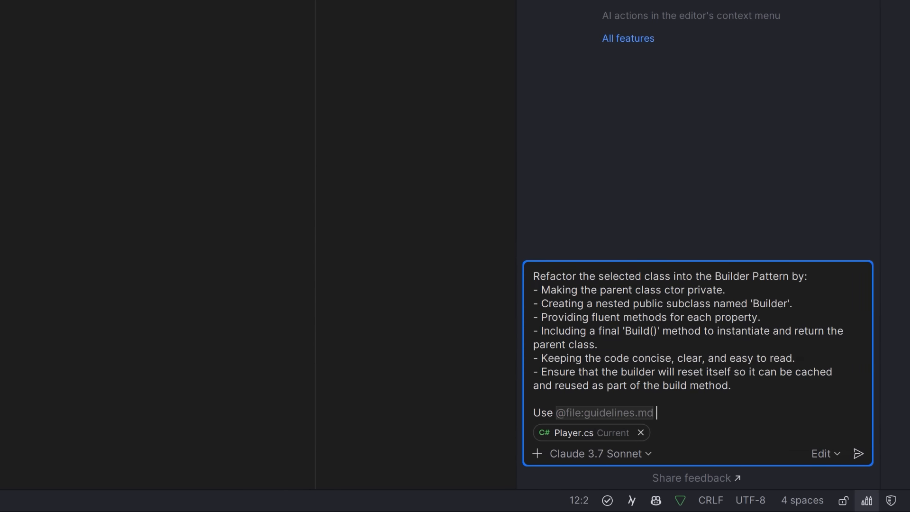
{"action": "left_click", "coordinate": [859, 453]}
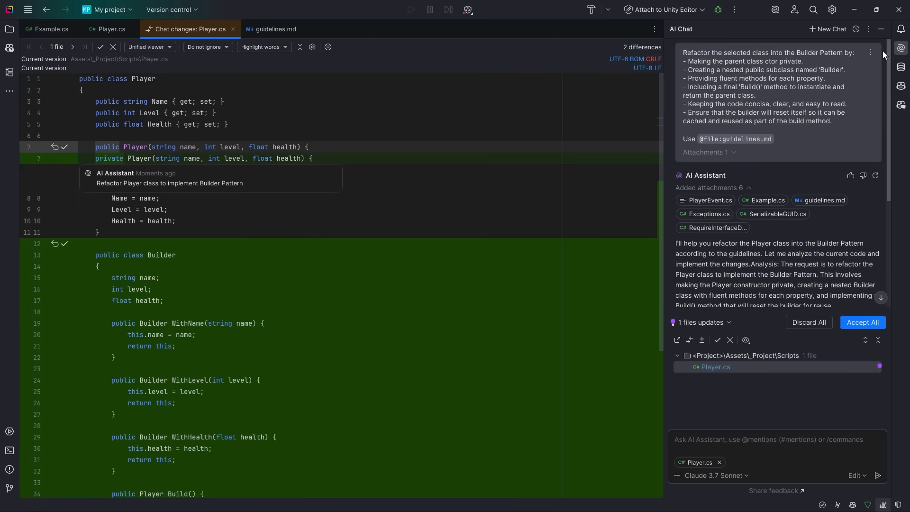
- Save the sent prompt as 'Builder Pattern', set to wait for additional user input
{"action": "left_click", "coordinate": [871, 52]}
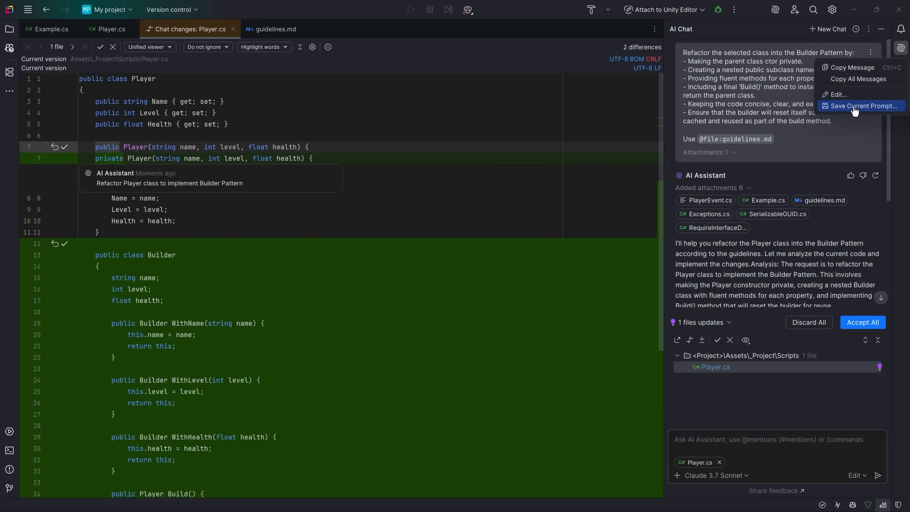
{"action": "mouse_move", "coordinate": [858, 114]}
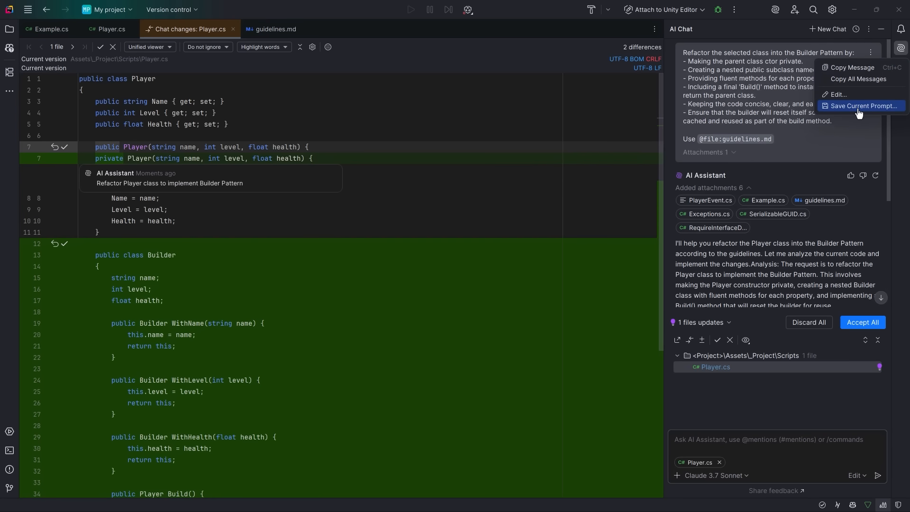
{"action": "left_click", "coordinate": [864, 106]}
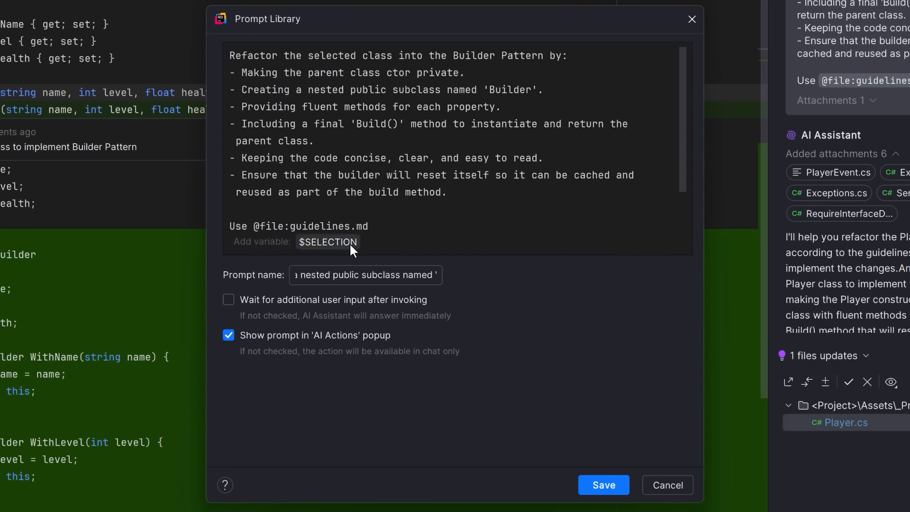
{"action": "left_click", "coordinate": [365, 275]}
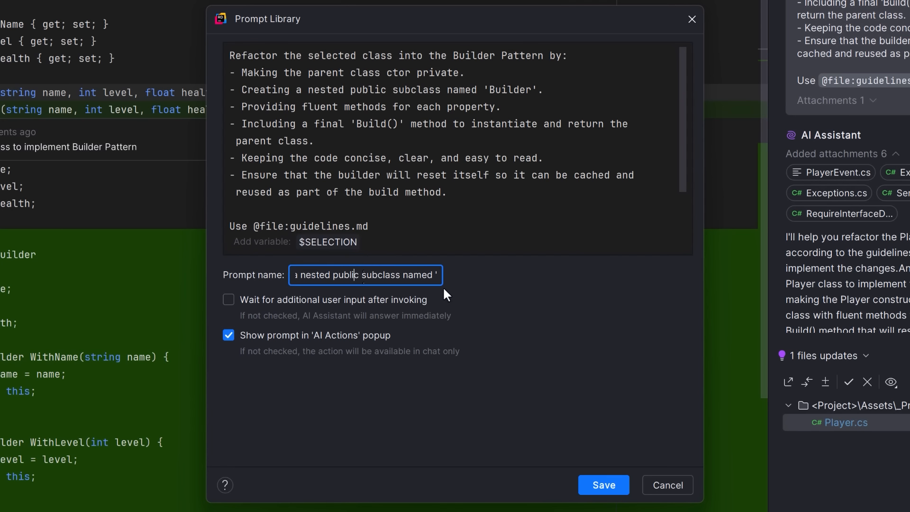
{"action": "type", "text": "Builder Pattern"}
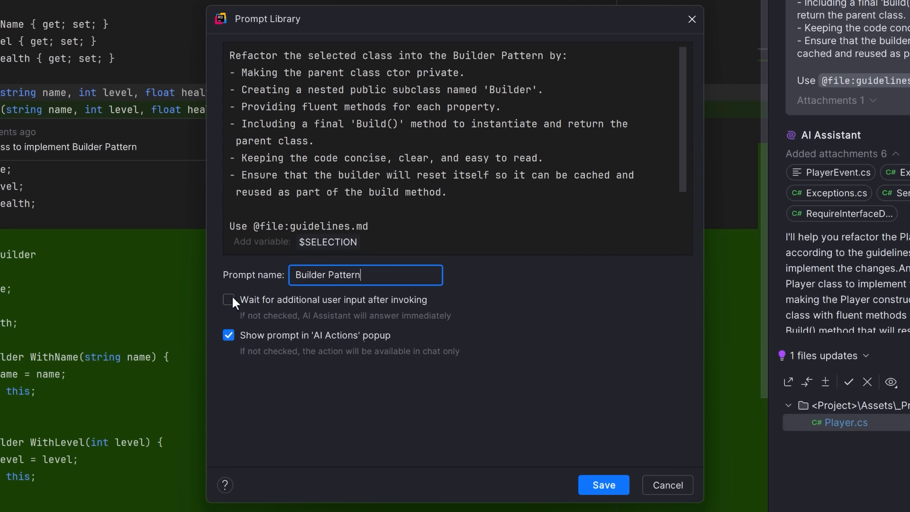
{"action": "left_click", "coordinate": [228, 300]}
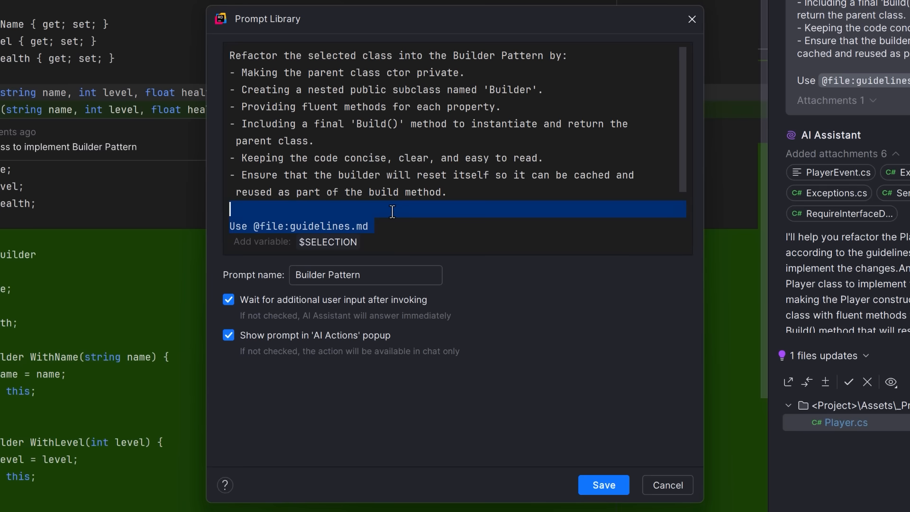
{"action": "mouse_move", "coordinate": [417, 232]}
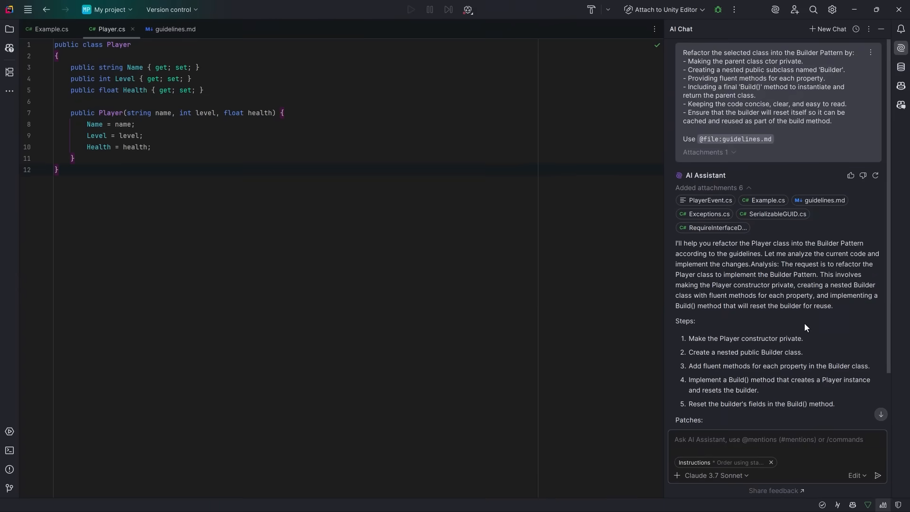
- Run the saved Builder Pattern AI action on Player.cs and switch the chat to Edit mode
{"action": "left_click", "coordinate": [828, 29]}
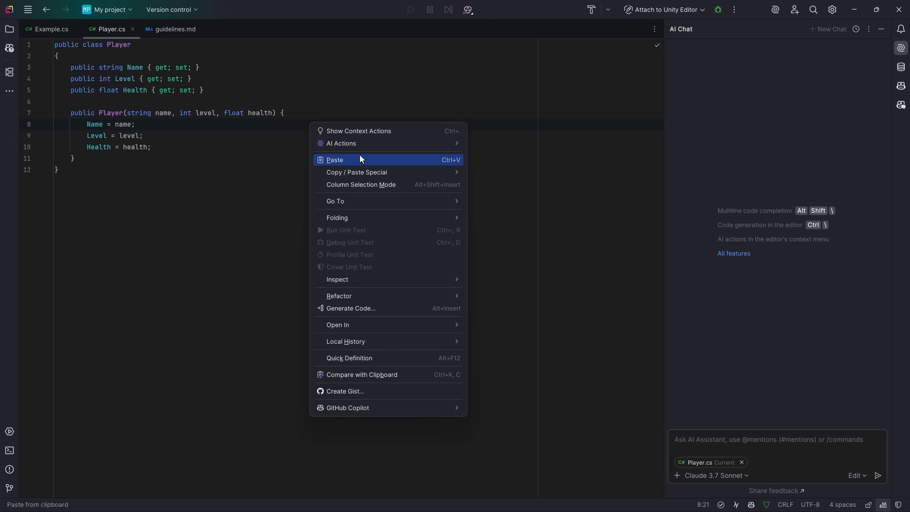
{"action": "mouse_move", "coordinate": [341, 143]}
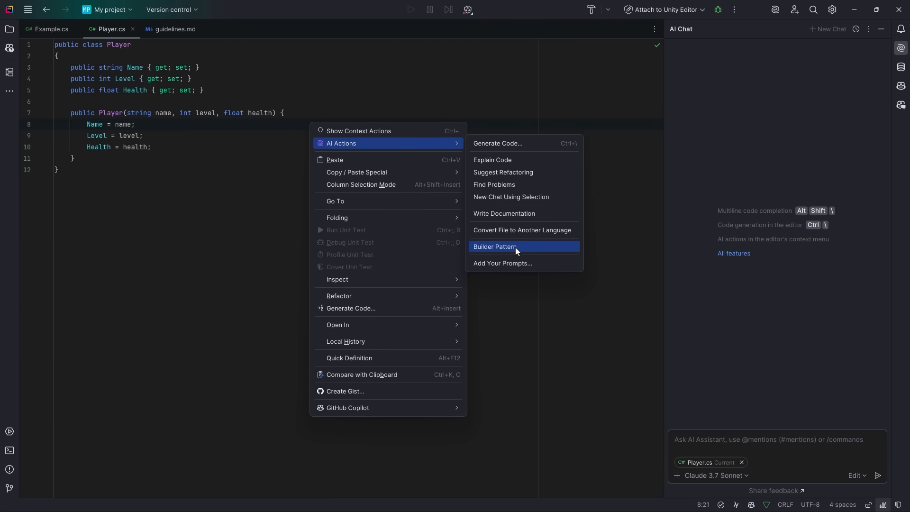
{"action": "left_click", "coordinate": [494, 246]}
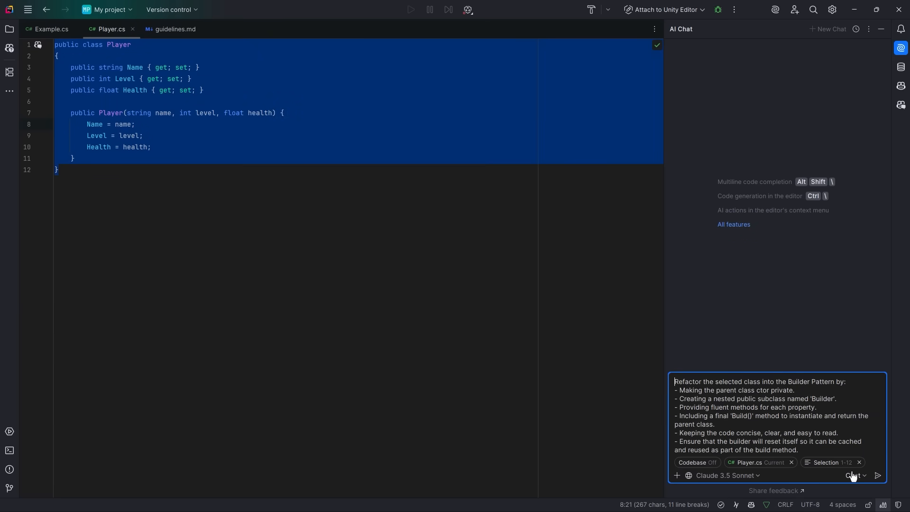
{"action": "left_click", "coordinate": [854, 475]}
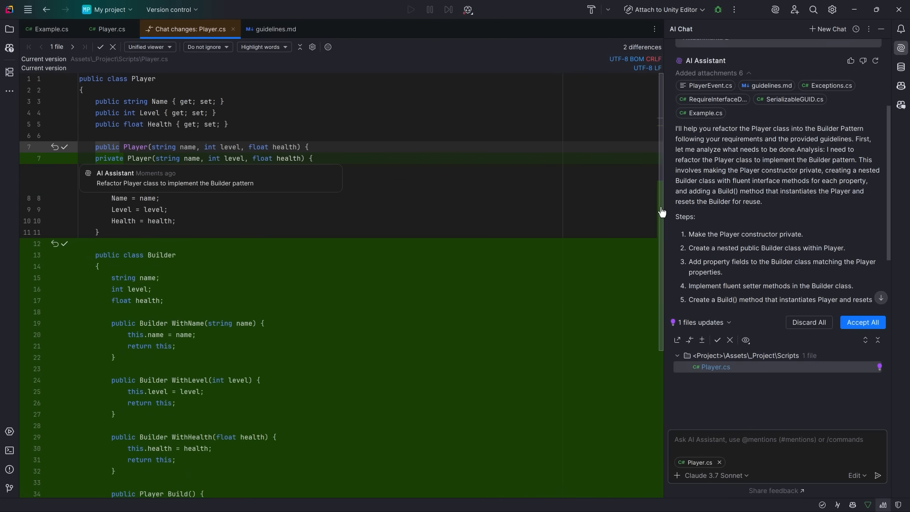
- Review the Builder Pattern diff for Player.cs and accept all proposed changes
{"action": "scroll", "scroll_direction": "down", "scroll_amount": 3}
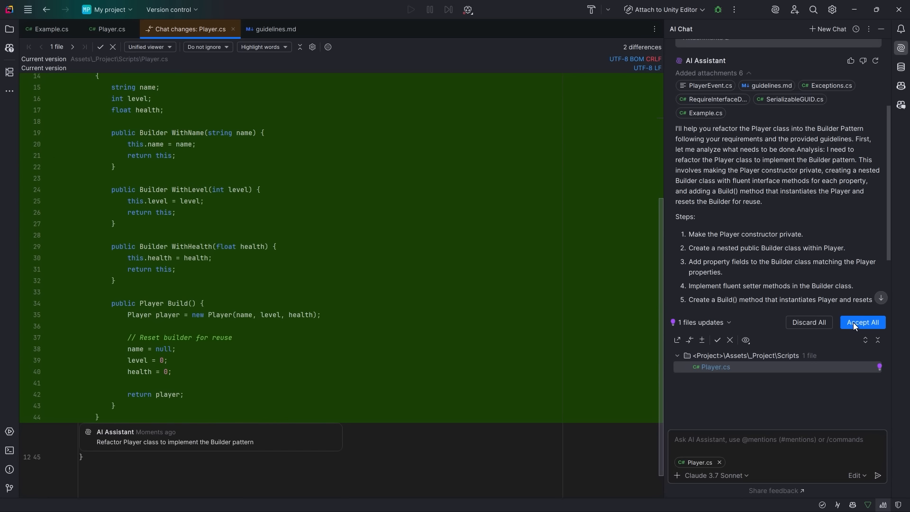
{"action": "left_click", "coordinate": [863, 322]}
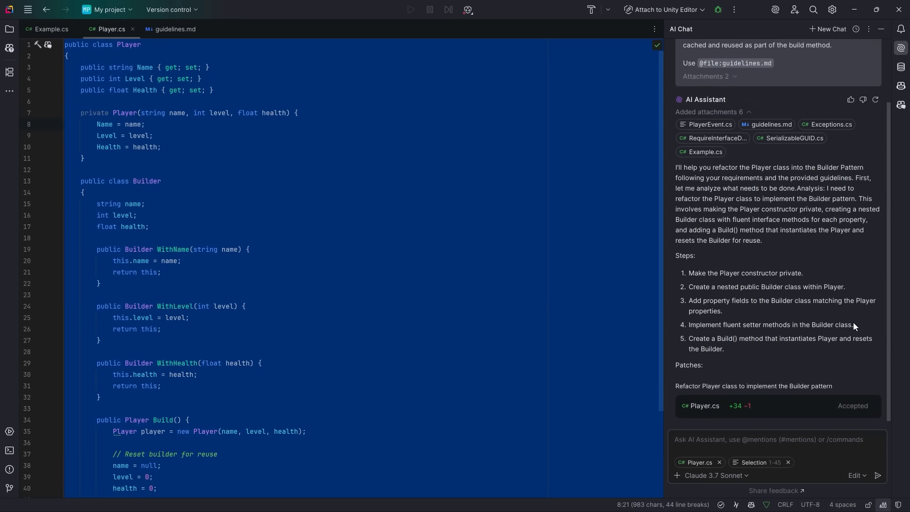
{"action": "mouse_move", "coordinate": [855, 269]}
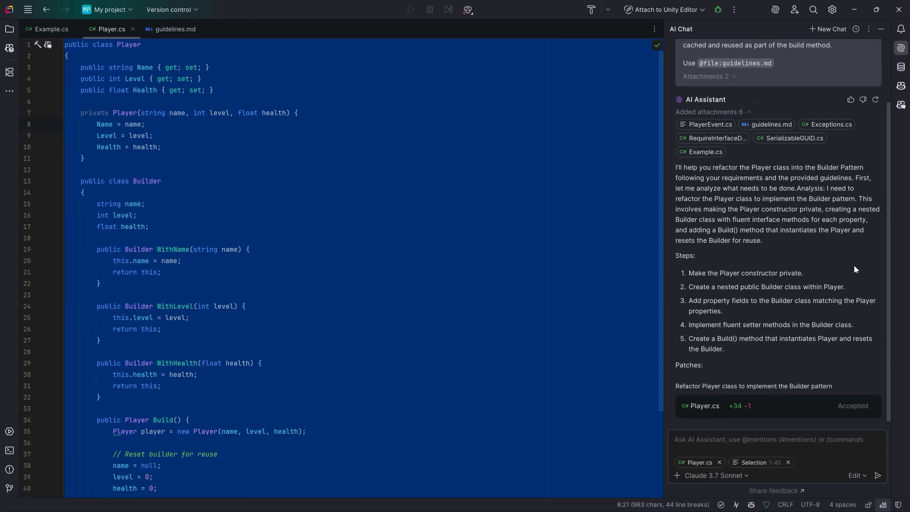
{"action": "mouse_move", "coordinate": [330, 125]}
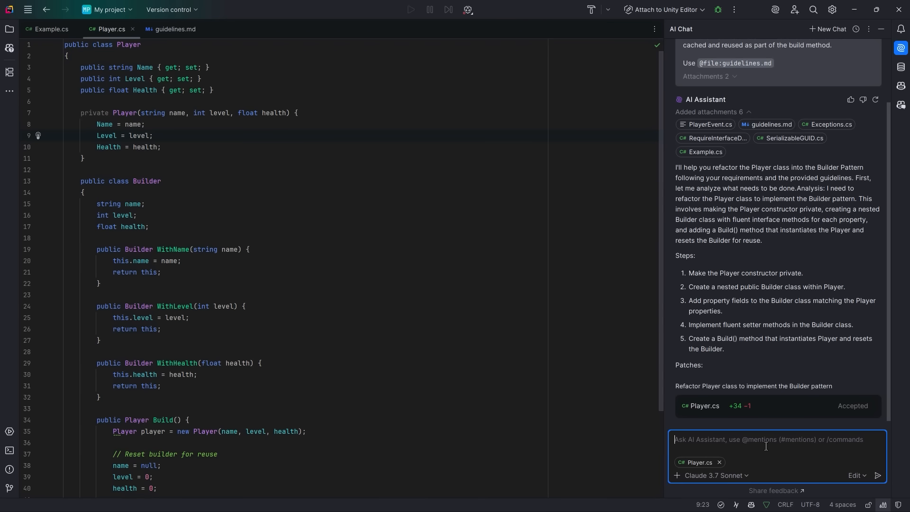
- Ask the AI chat 'Explain usage' and read the warrior and mage Builder examples
{"action": "type", "text": "Explain usa"}
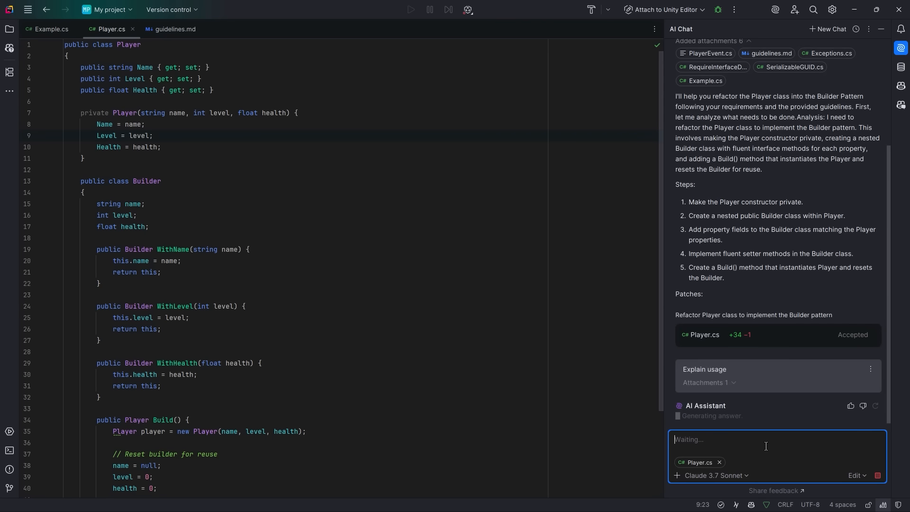
{"action": "mouse_move", "coordinate": [569, 424]}
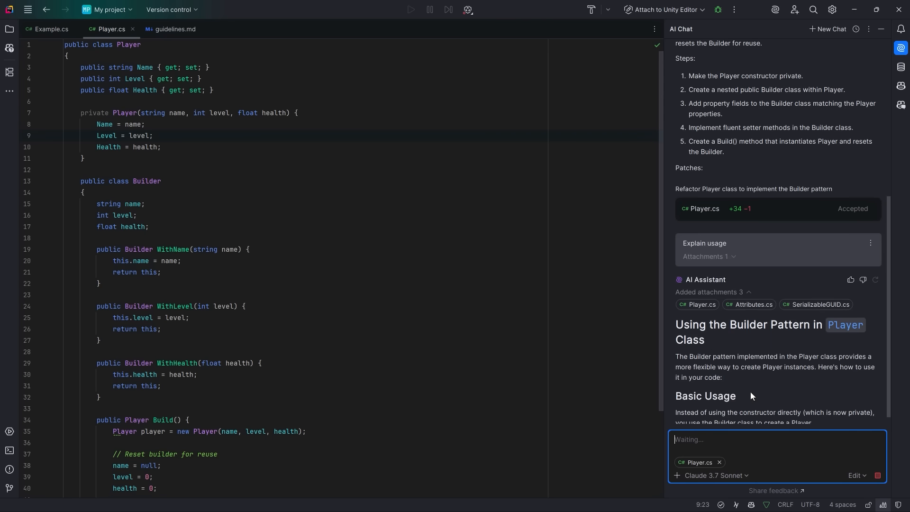
{"action": "scroll", "scroll_direction": "down", "scroll_amount": 3}
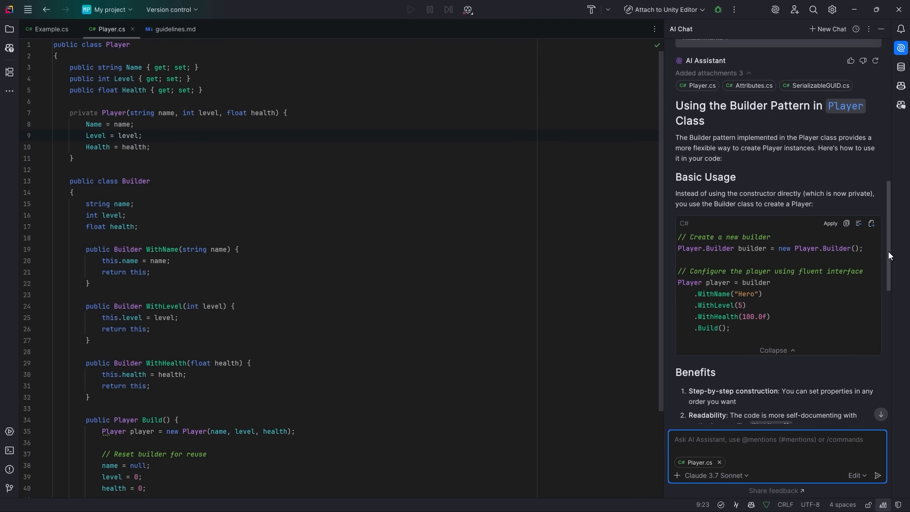
{"action": "scroll", "scroll_direction": "down", "scroll_amount": 3}
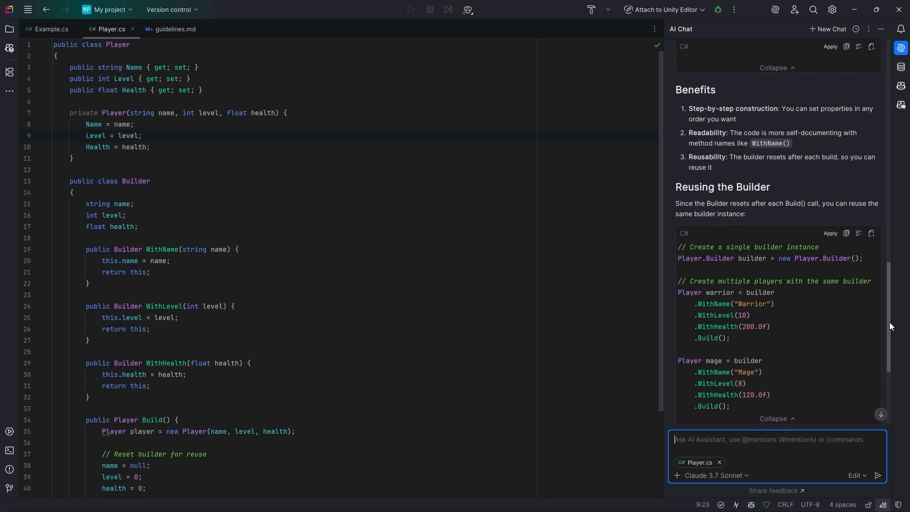
{"action": "mouse_move", "coordinate": [818, 332]}
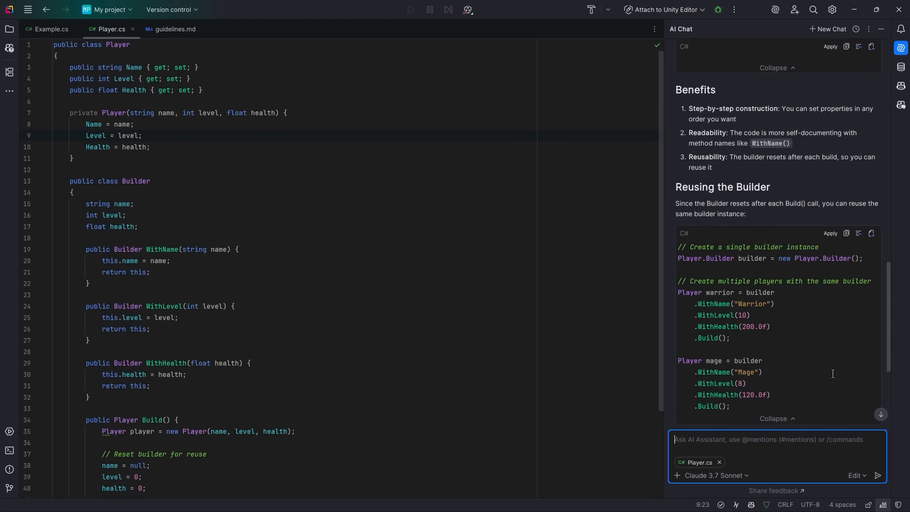
{"action": "mouse_move", "coordinate": [844, 392]}
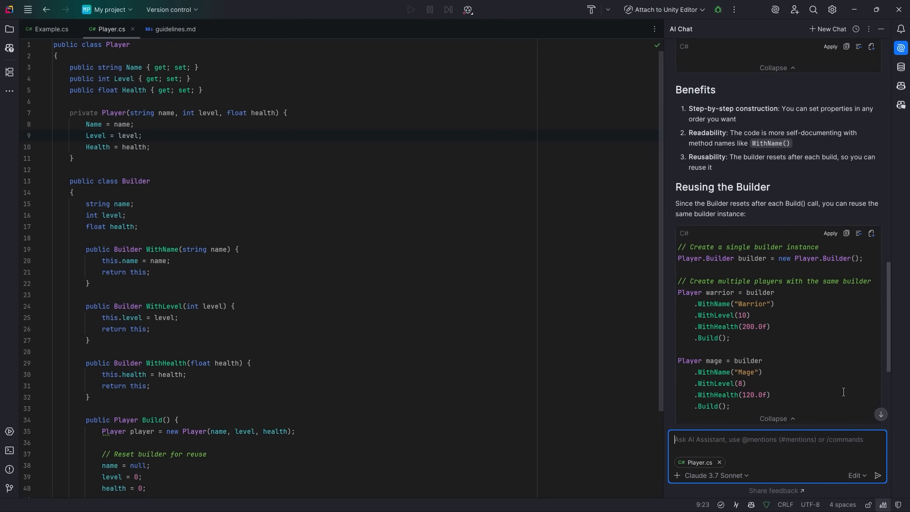